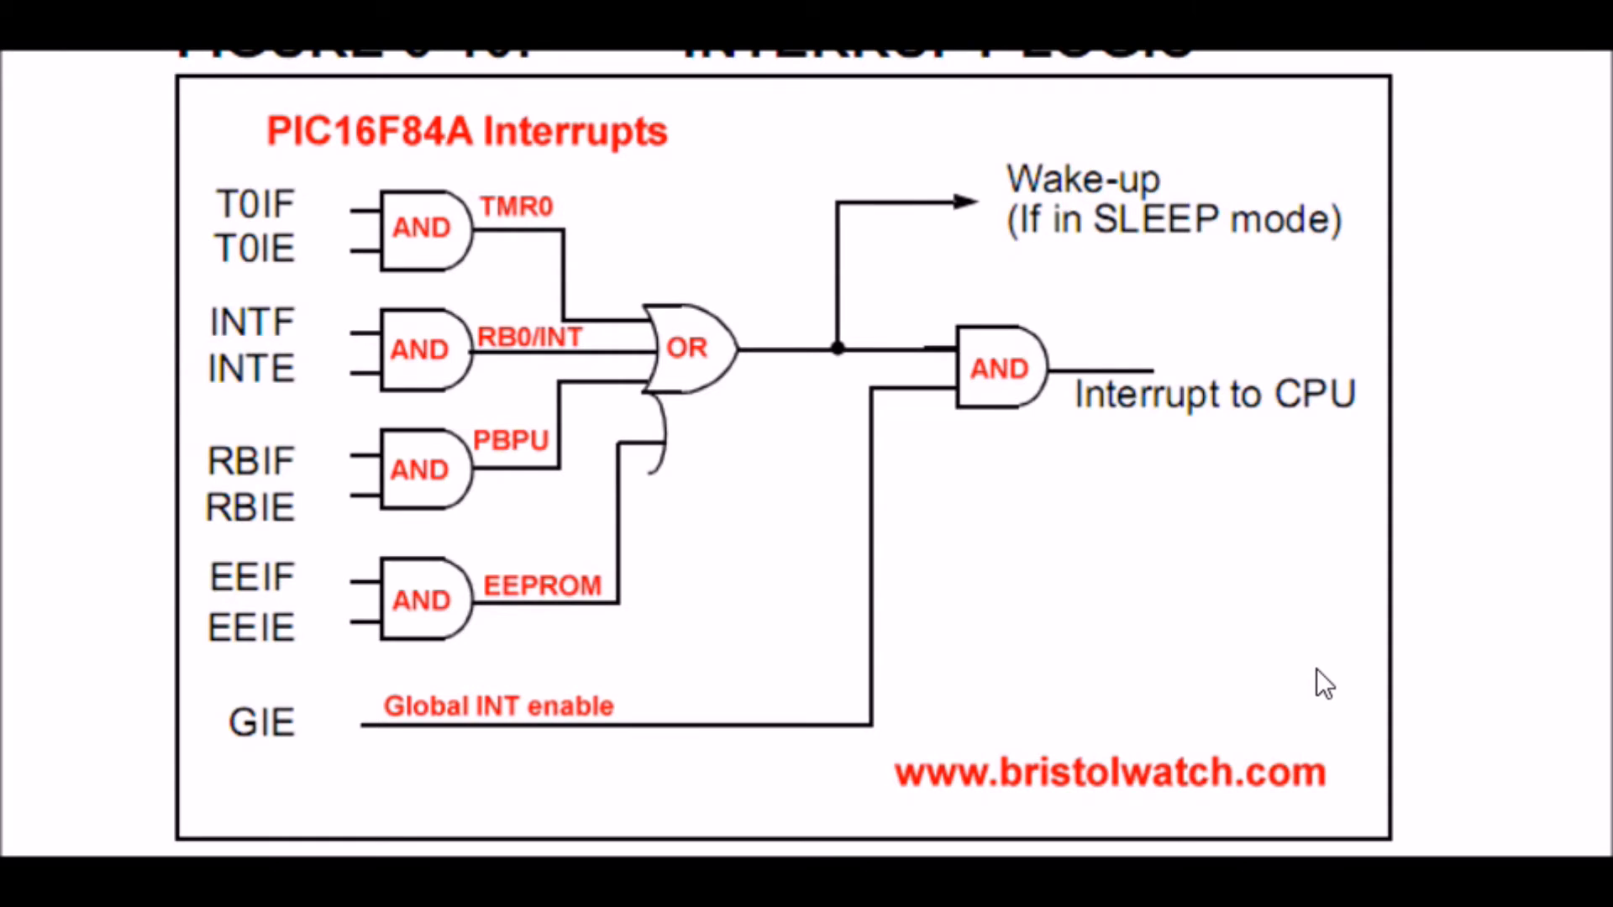
{"action": "mouse_move", "coordinate": [420, 242]}
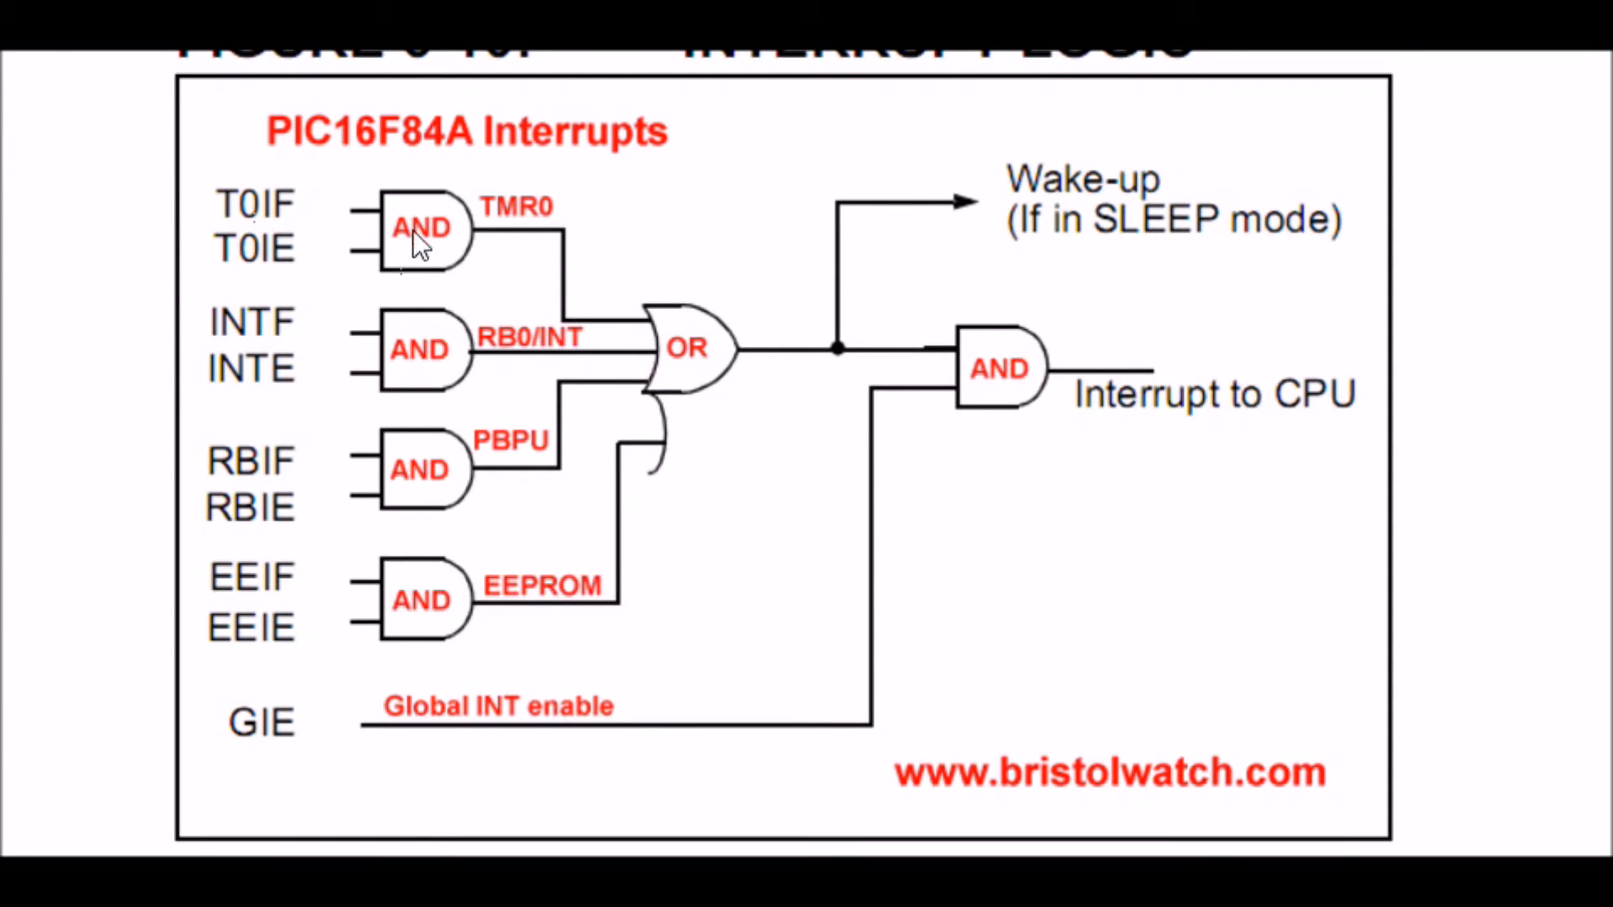
{"action": "mouse_move", "coordinate": [223, 267]}
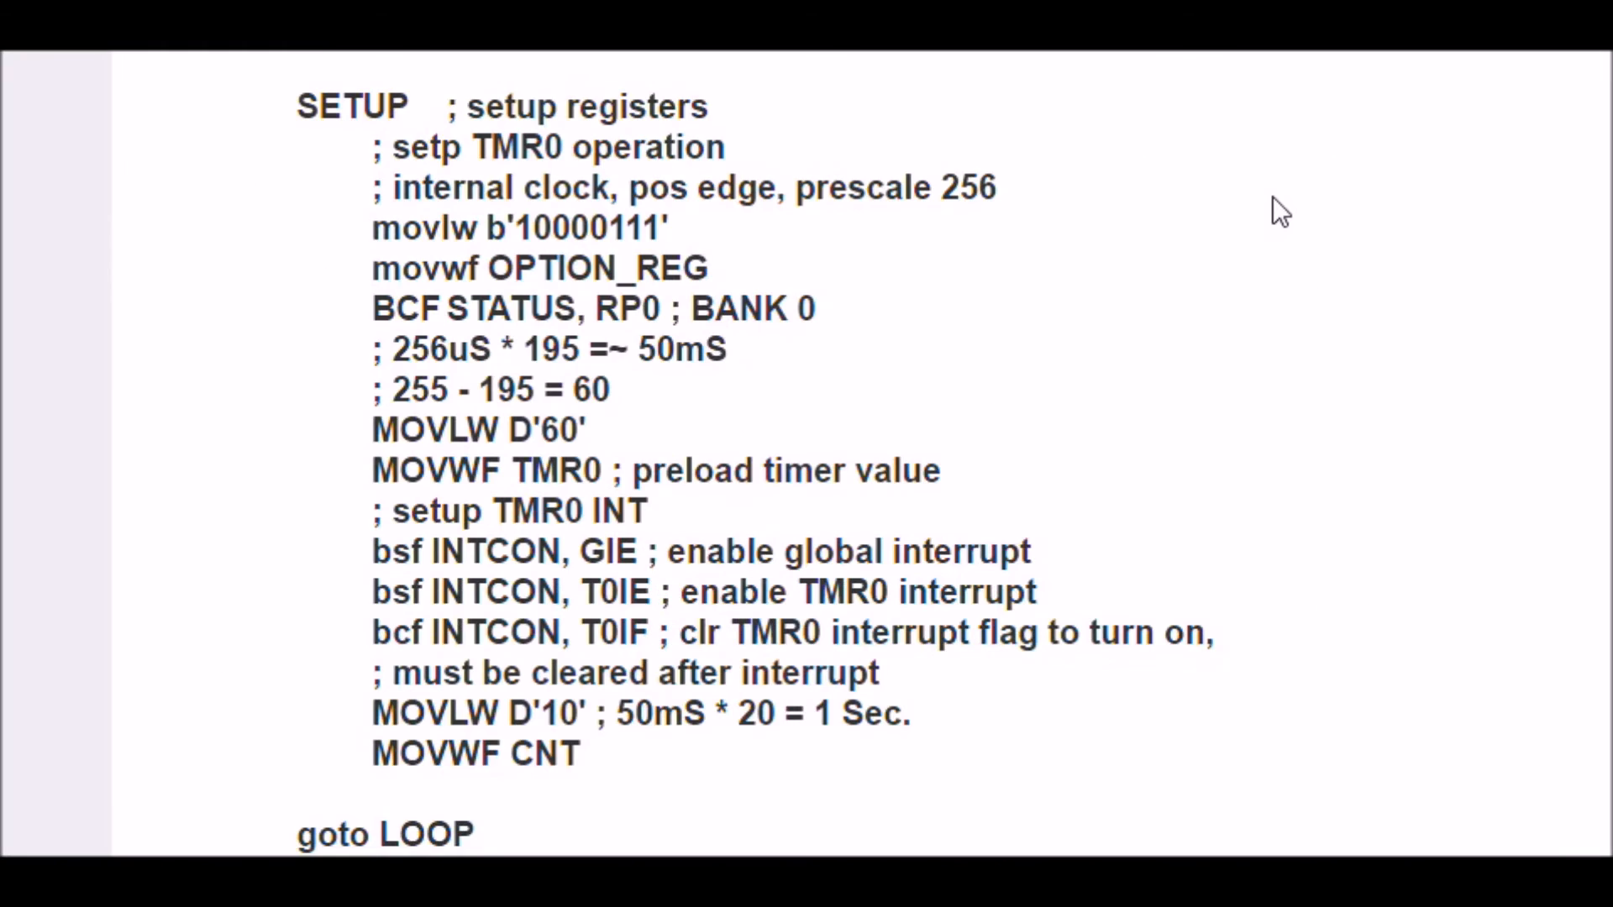
{"action": "mouse_move", "coordinate": [1129, 222]}
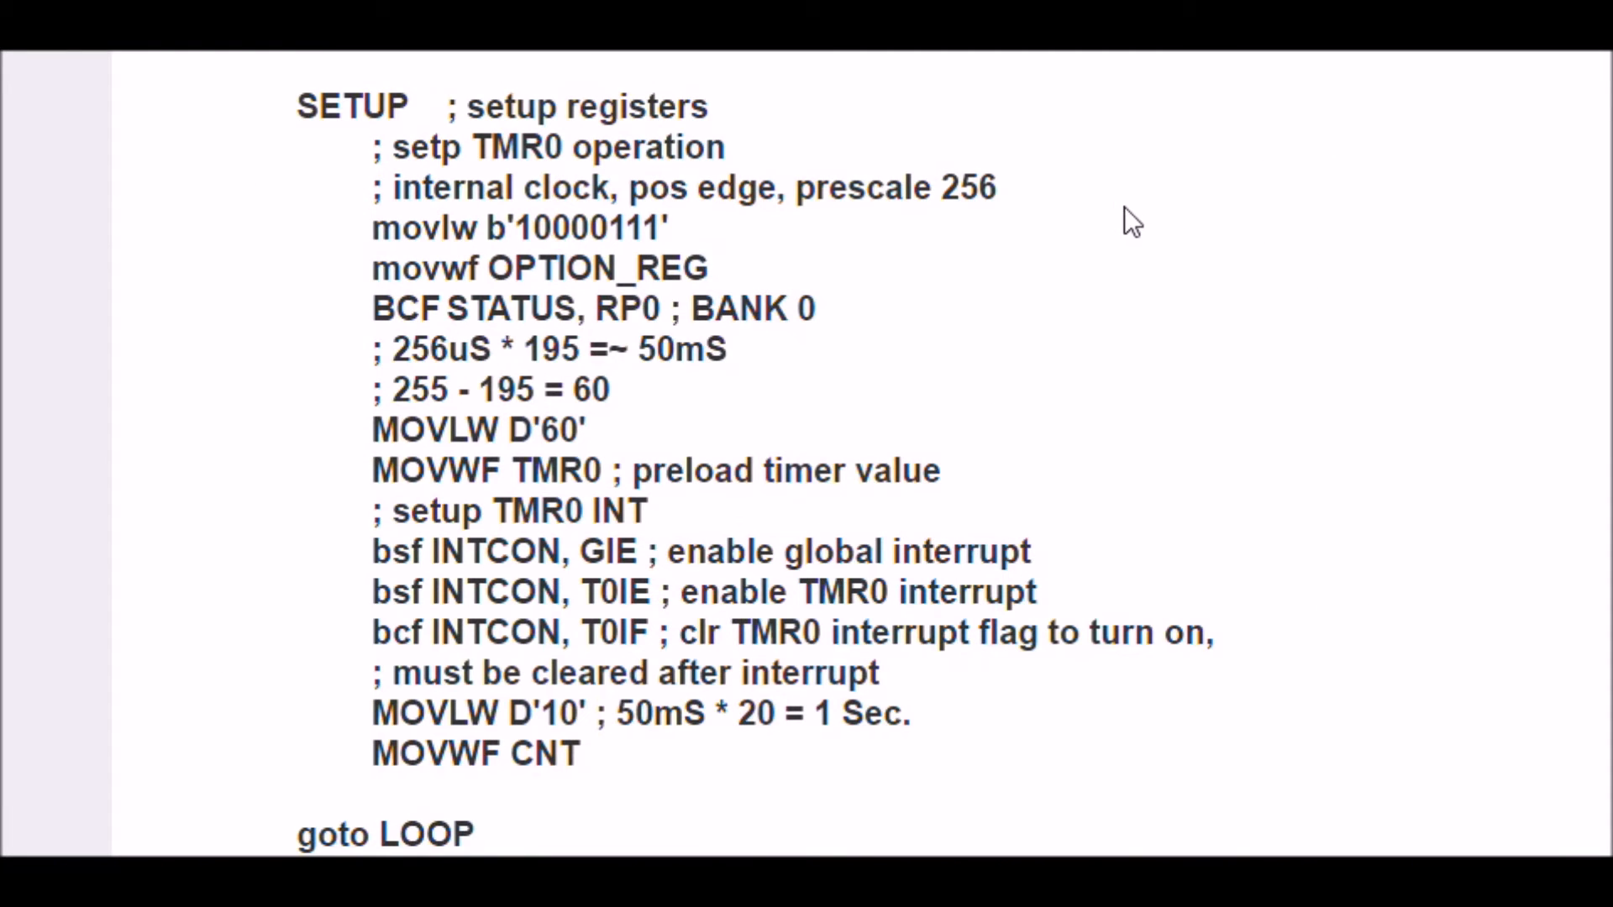
{"action": "mouse_move", "coordinate": [1116, 267]}
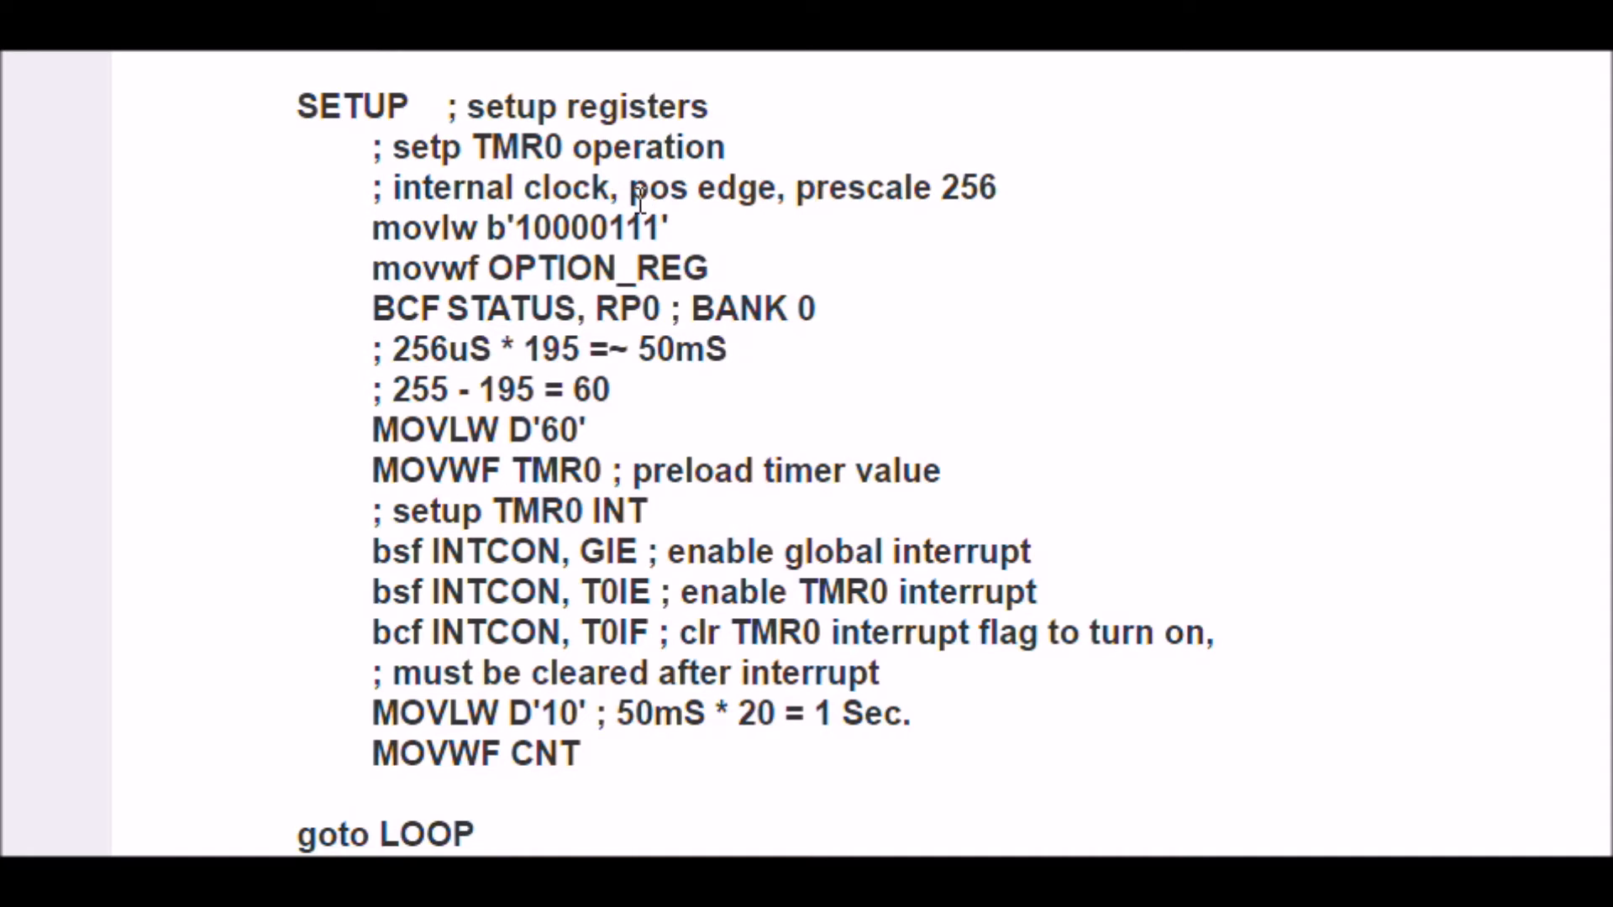
{"action": "mouse_move", "coordinate": [566, 185]}
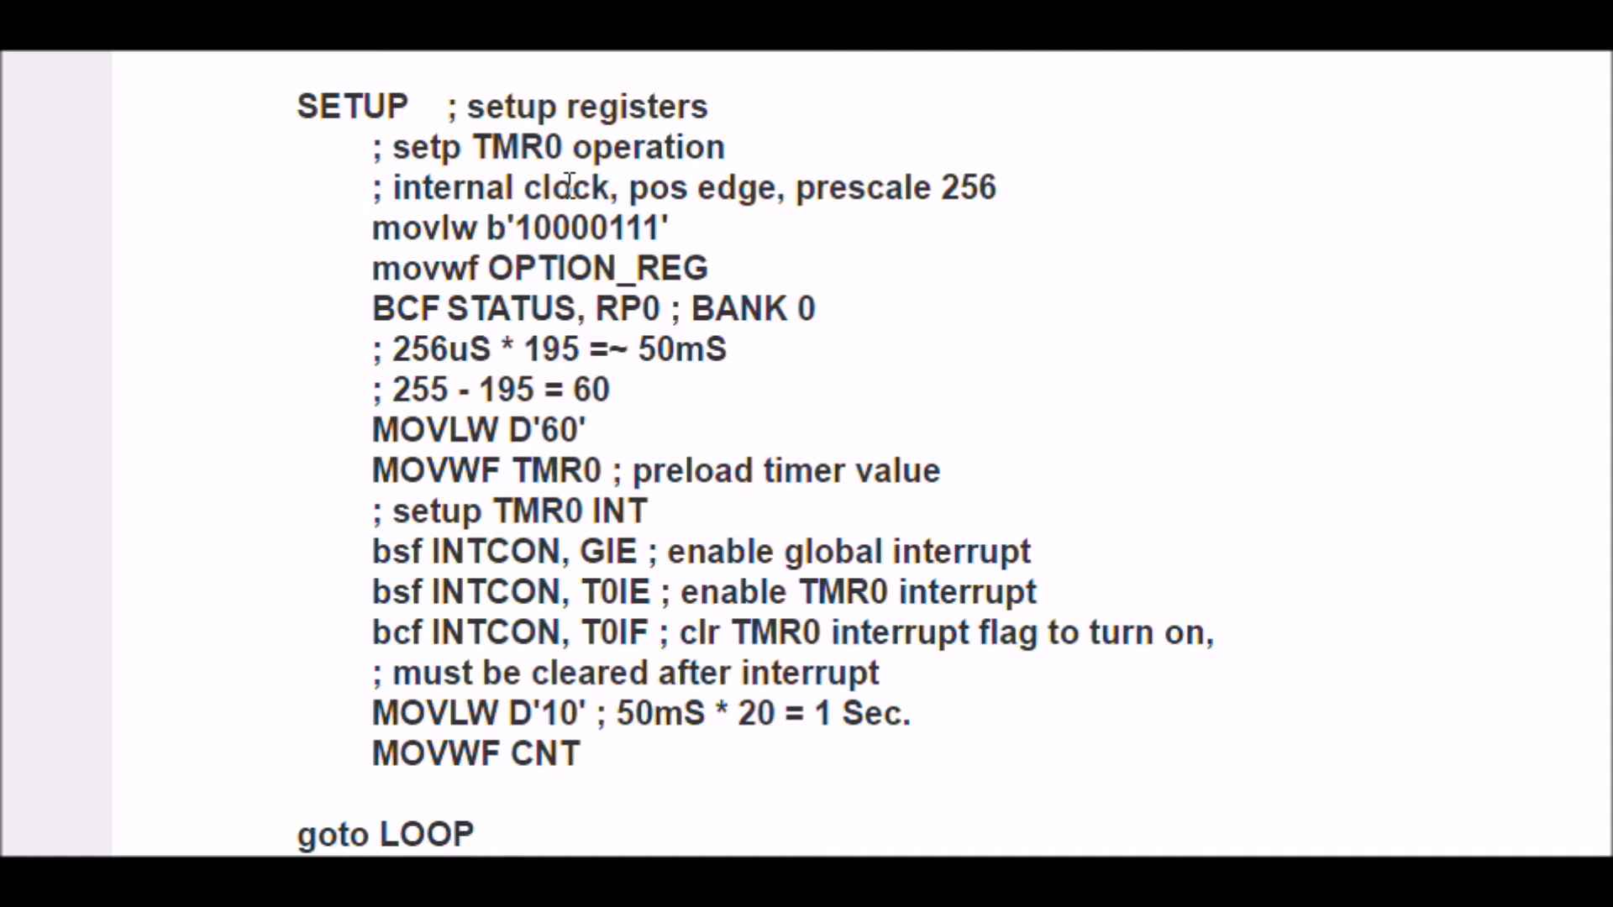
{"action": "mouse_move", "coordinate": [1029, 193]}
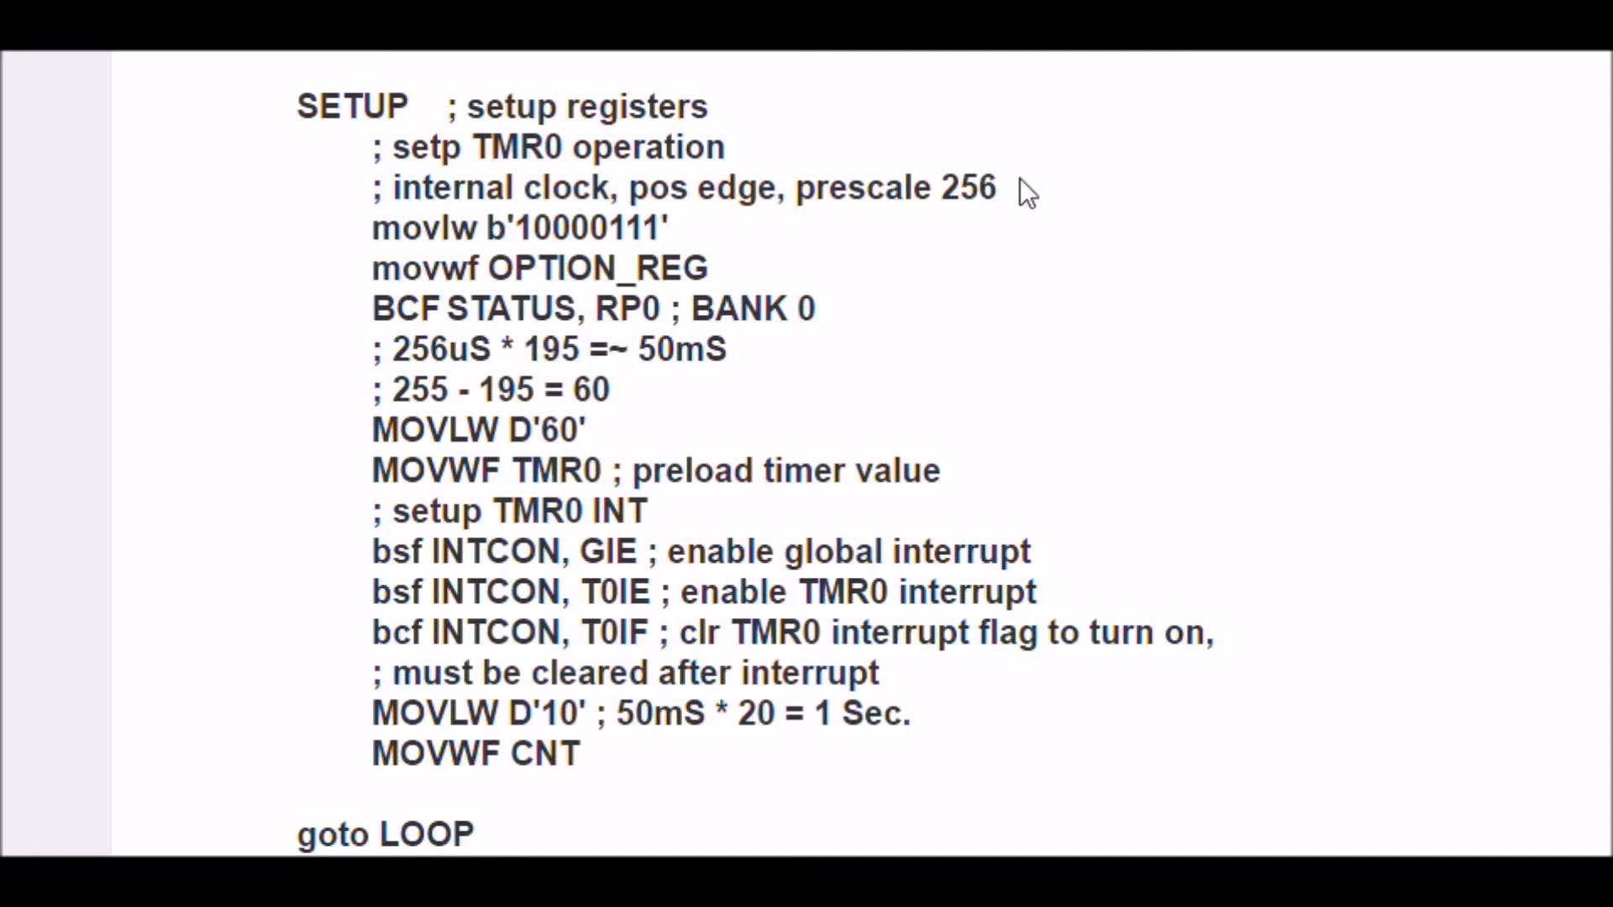
{"action": "mouse_move", "coordinate": [720, 234]}
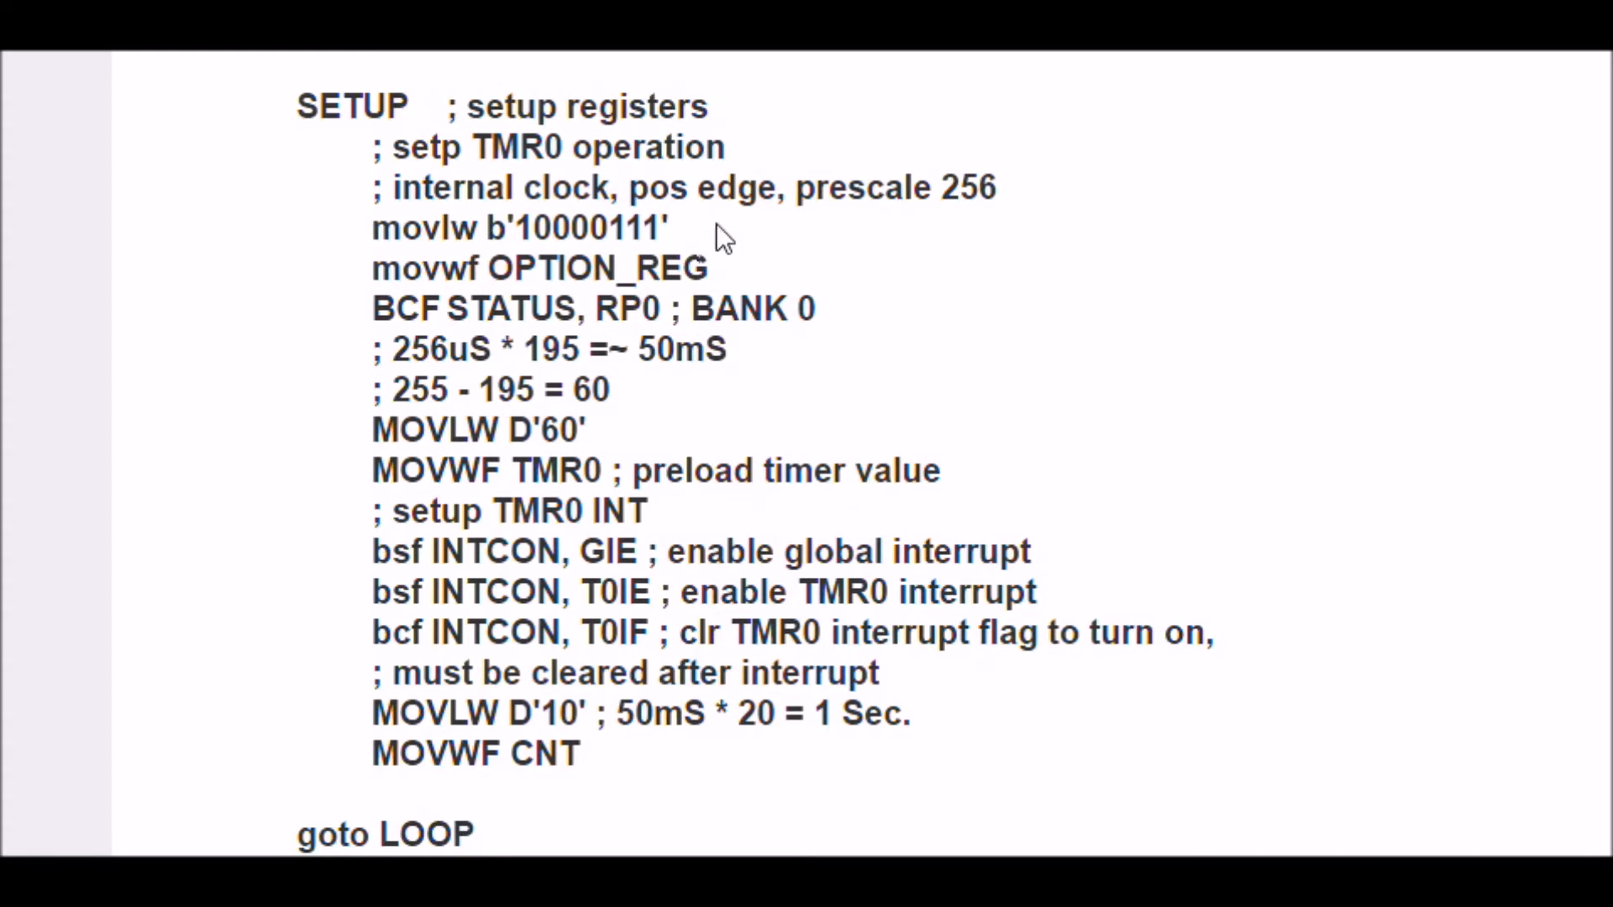
{"action": "mouse_move", "coordinate": [432, 257]}
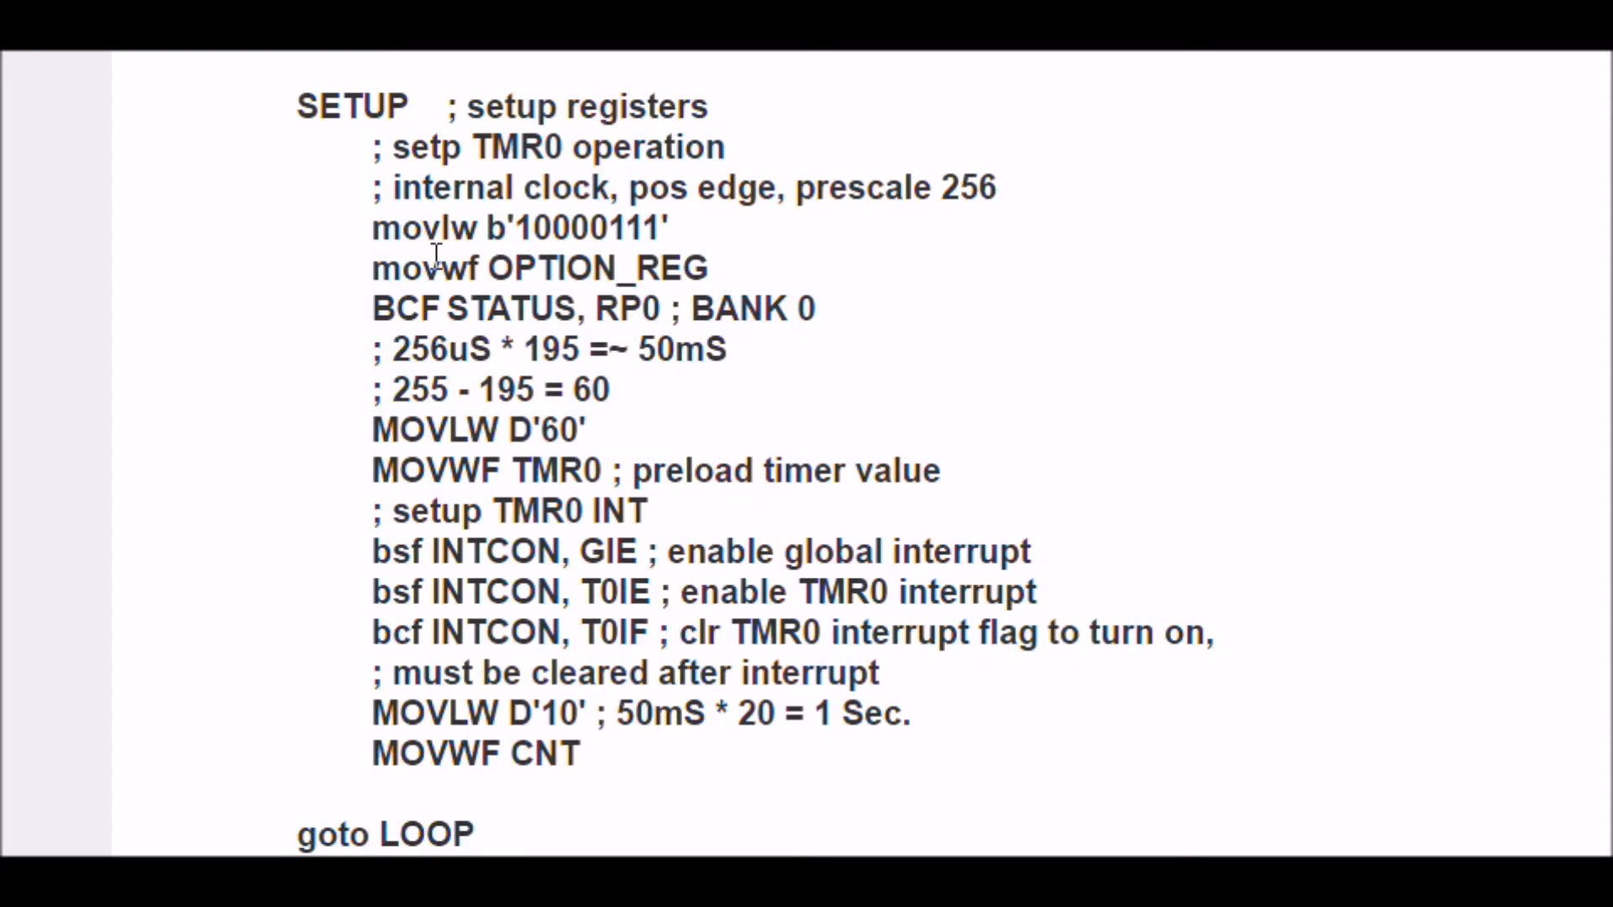
{"action": "mouse_move", "coordinate": [848, 234]}
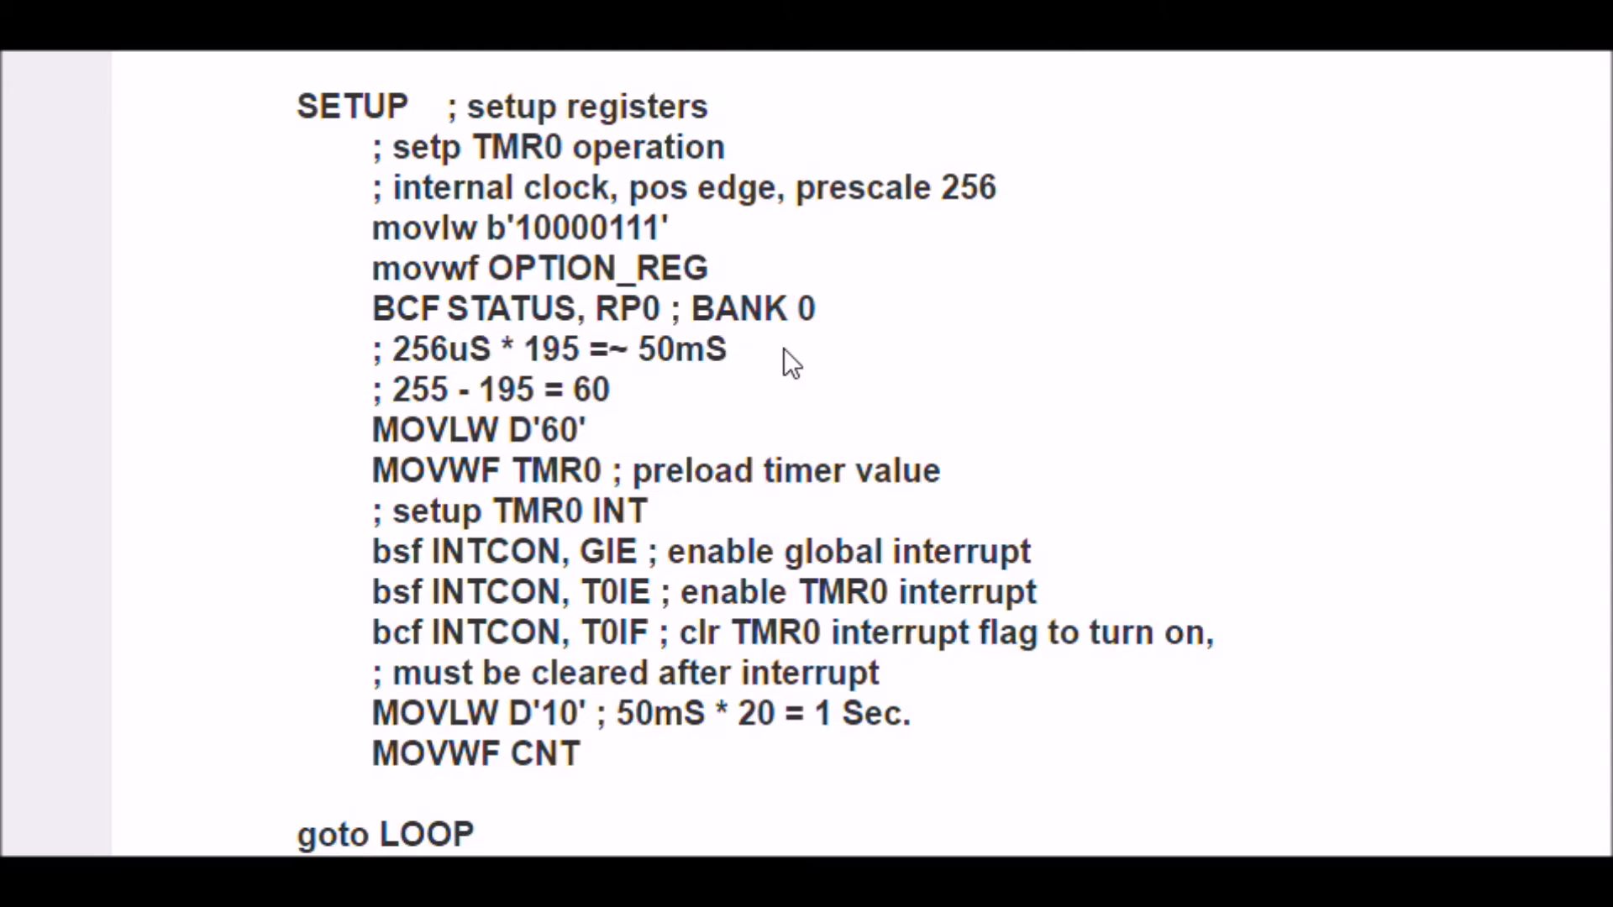
{"action": "mouse_move", "coordinate": [816, 310]}
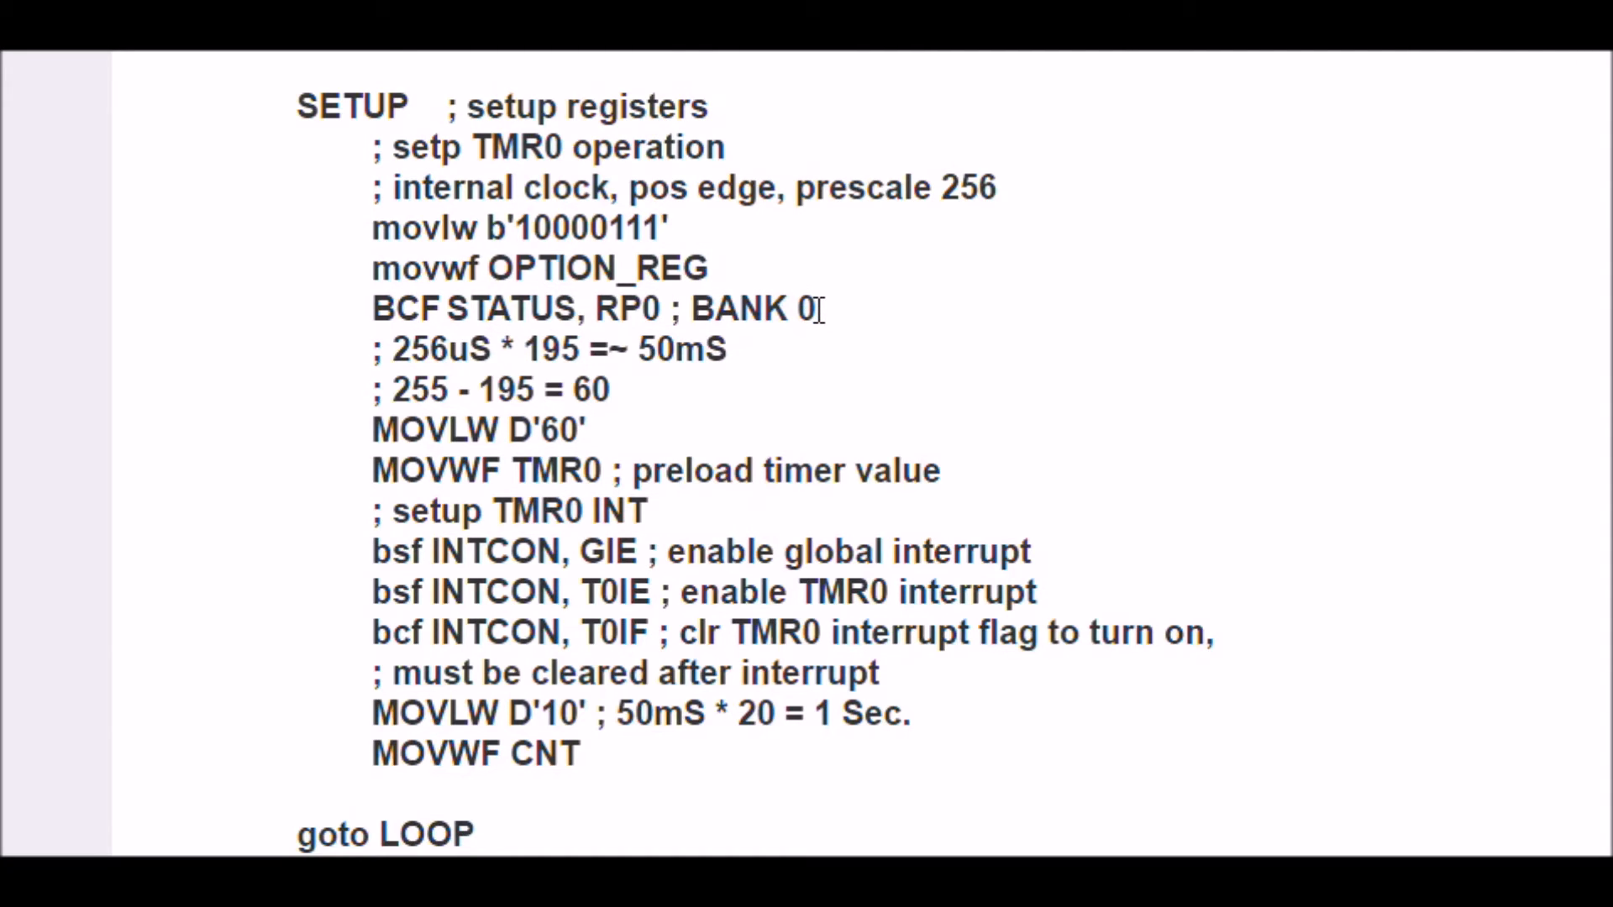
{"action": "mouse_move", "coordinate": [760, 373]}
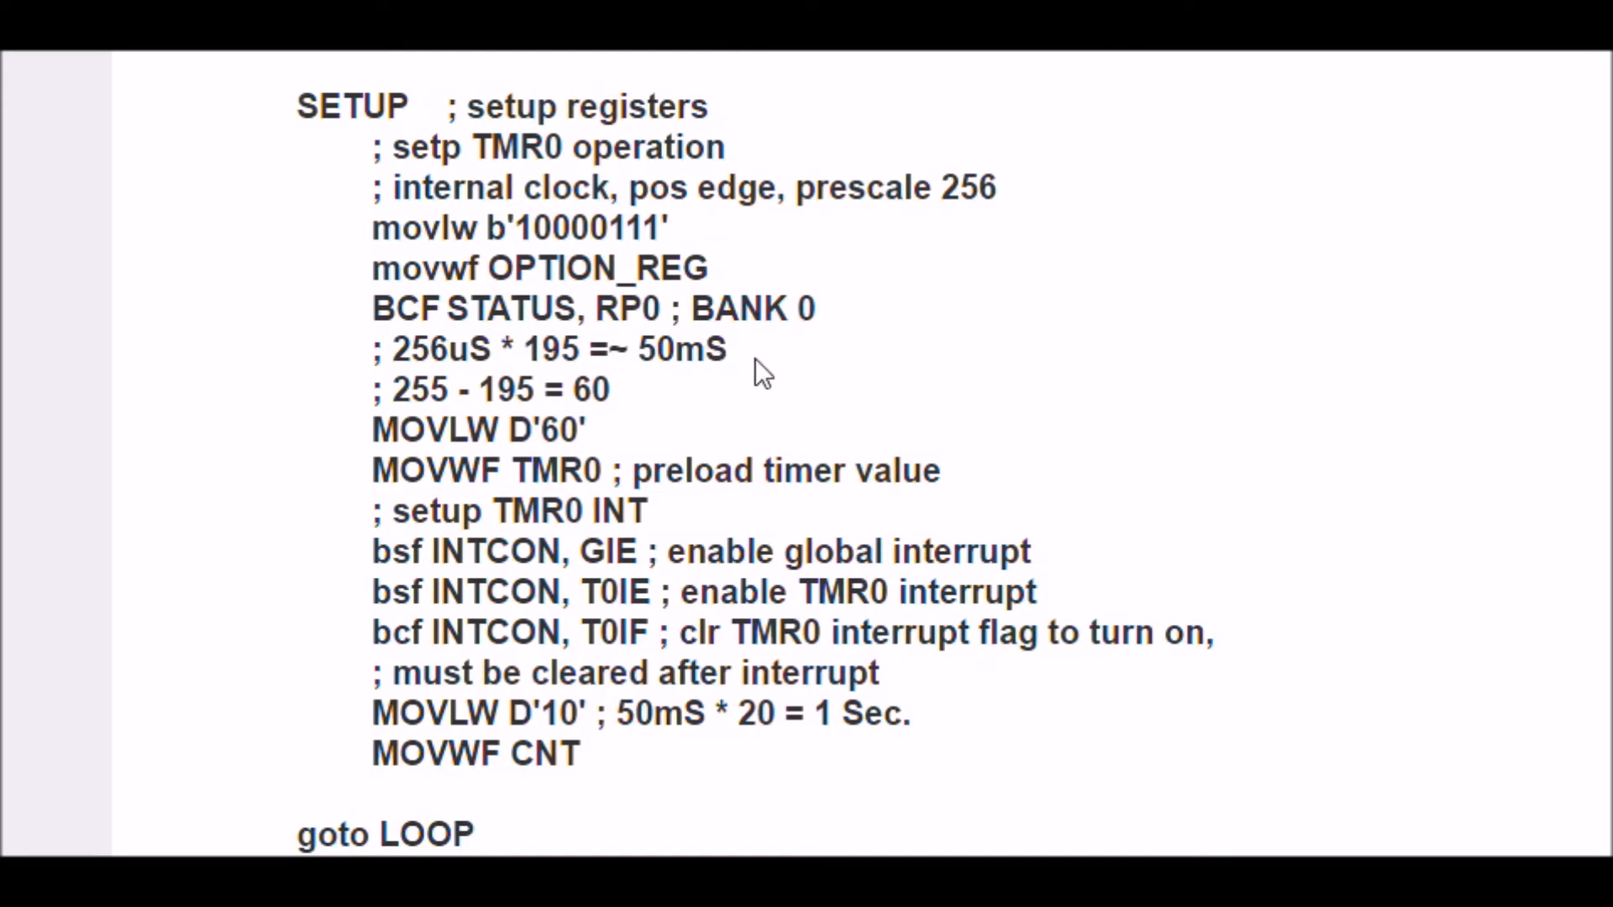
{"action": "mouse_move", "coordinate": [751, 355]}
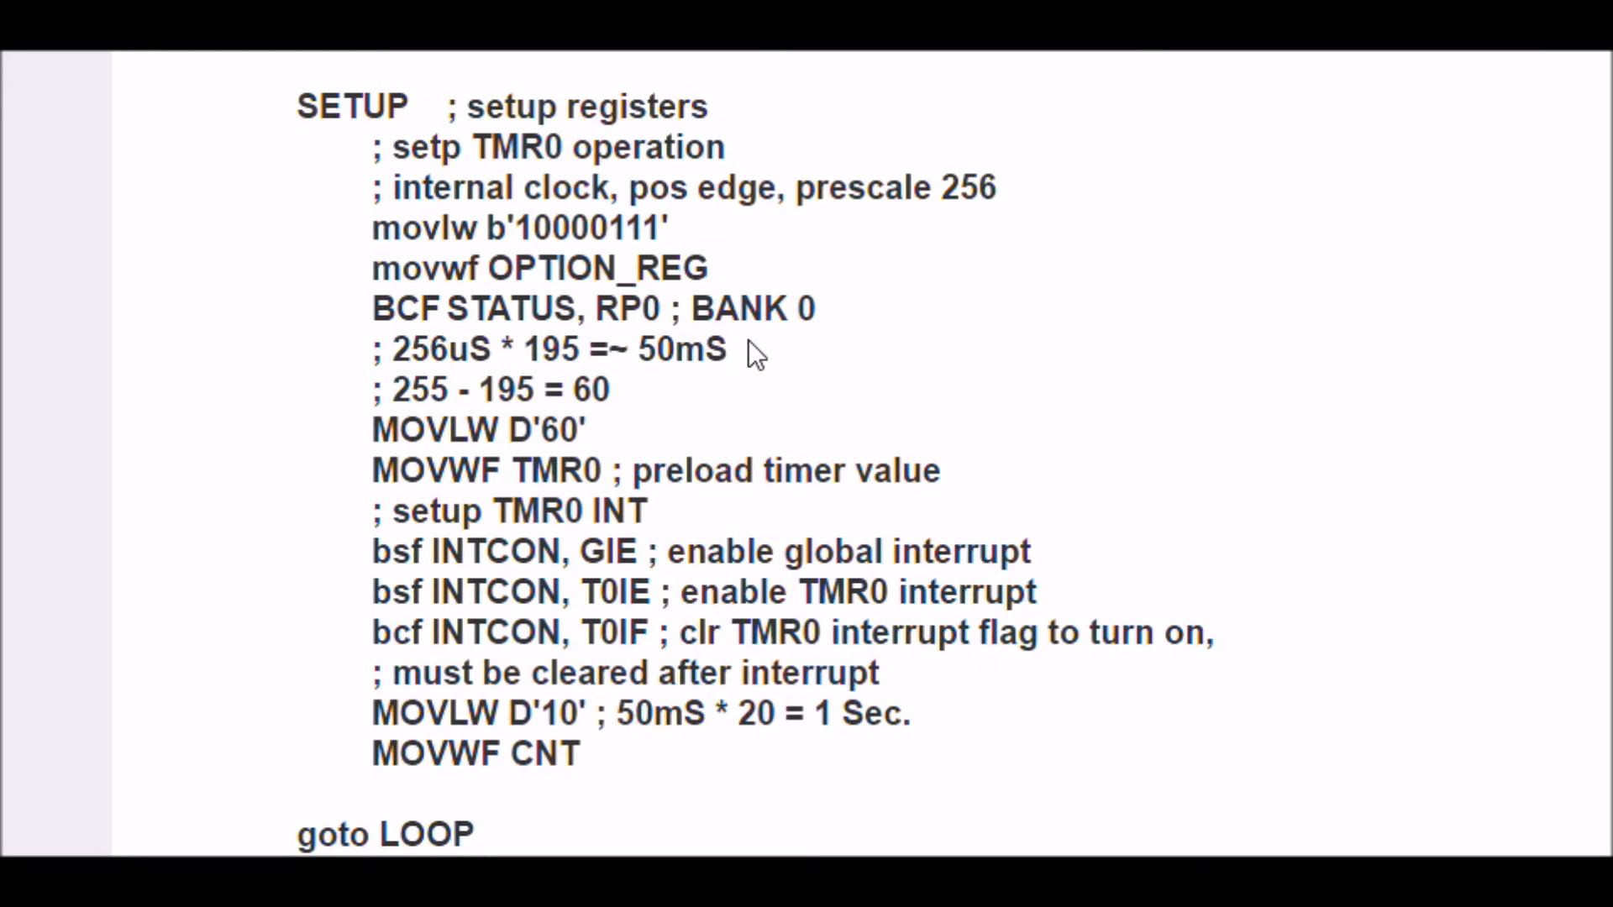
{"action": "mouse_move", "coordinate": [741, 471]}
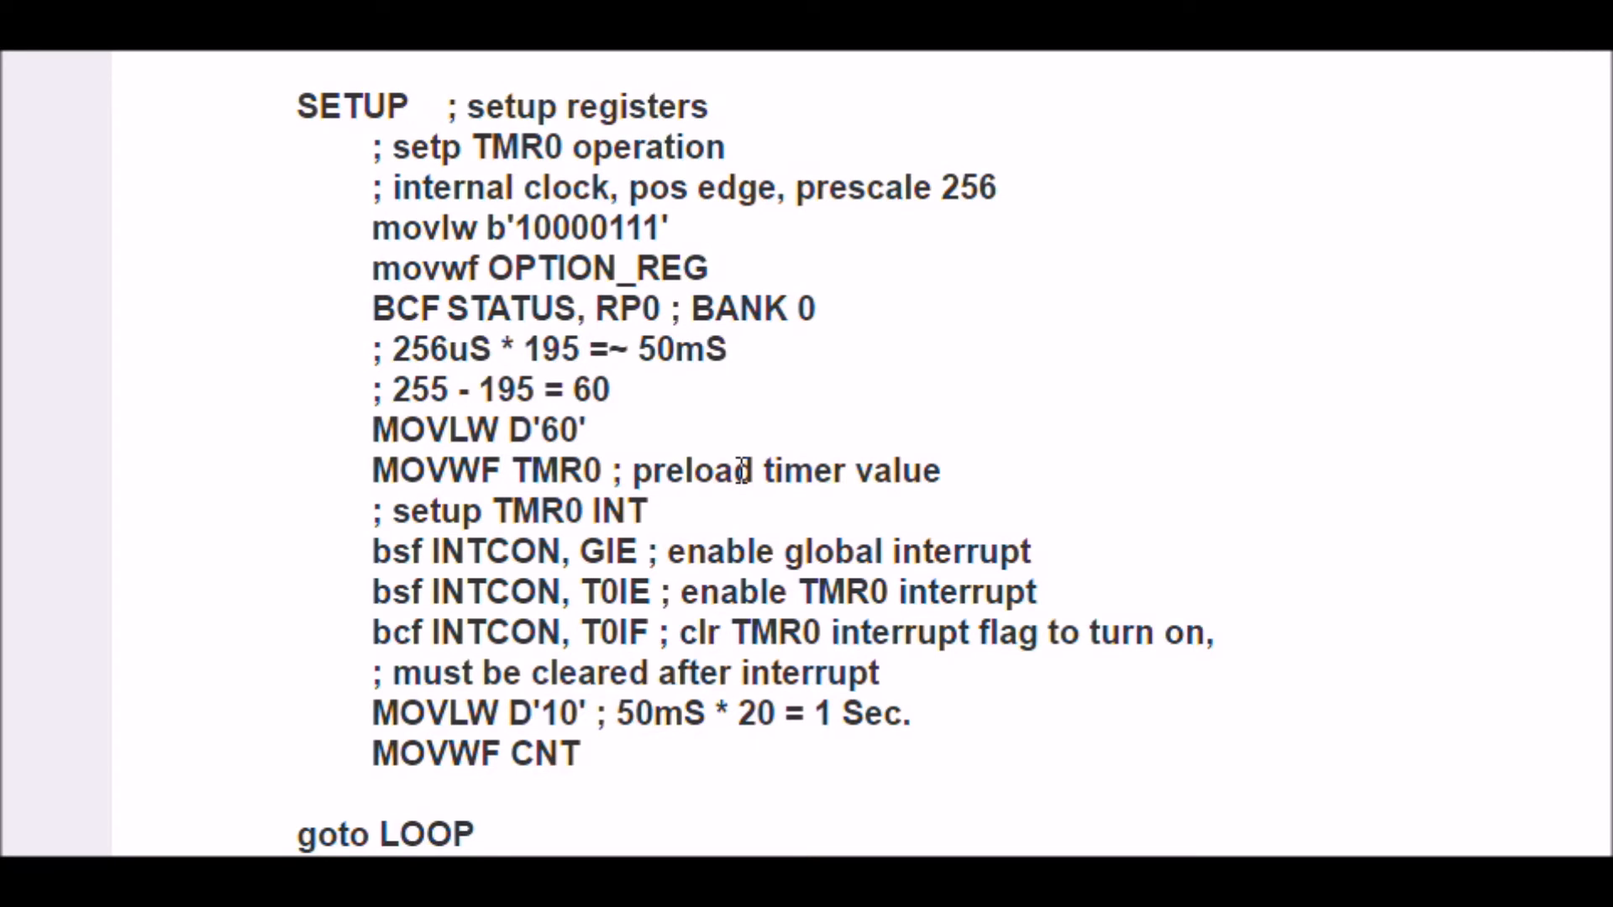
{"action": "mouse_move", "coordinate": [320, 559]}
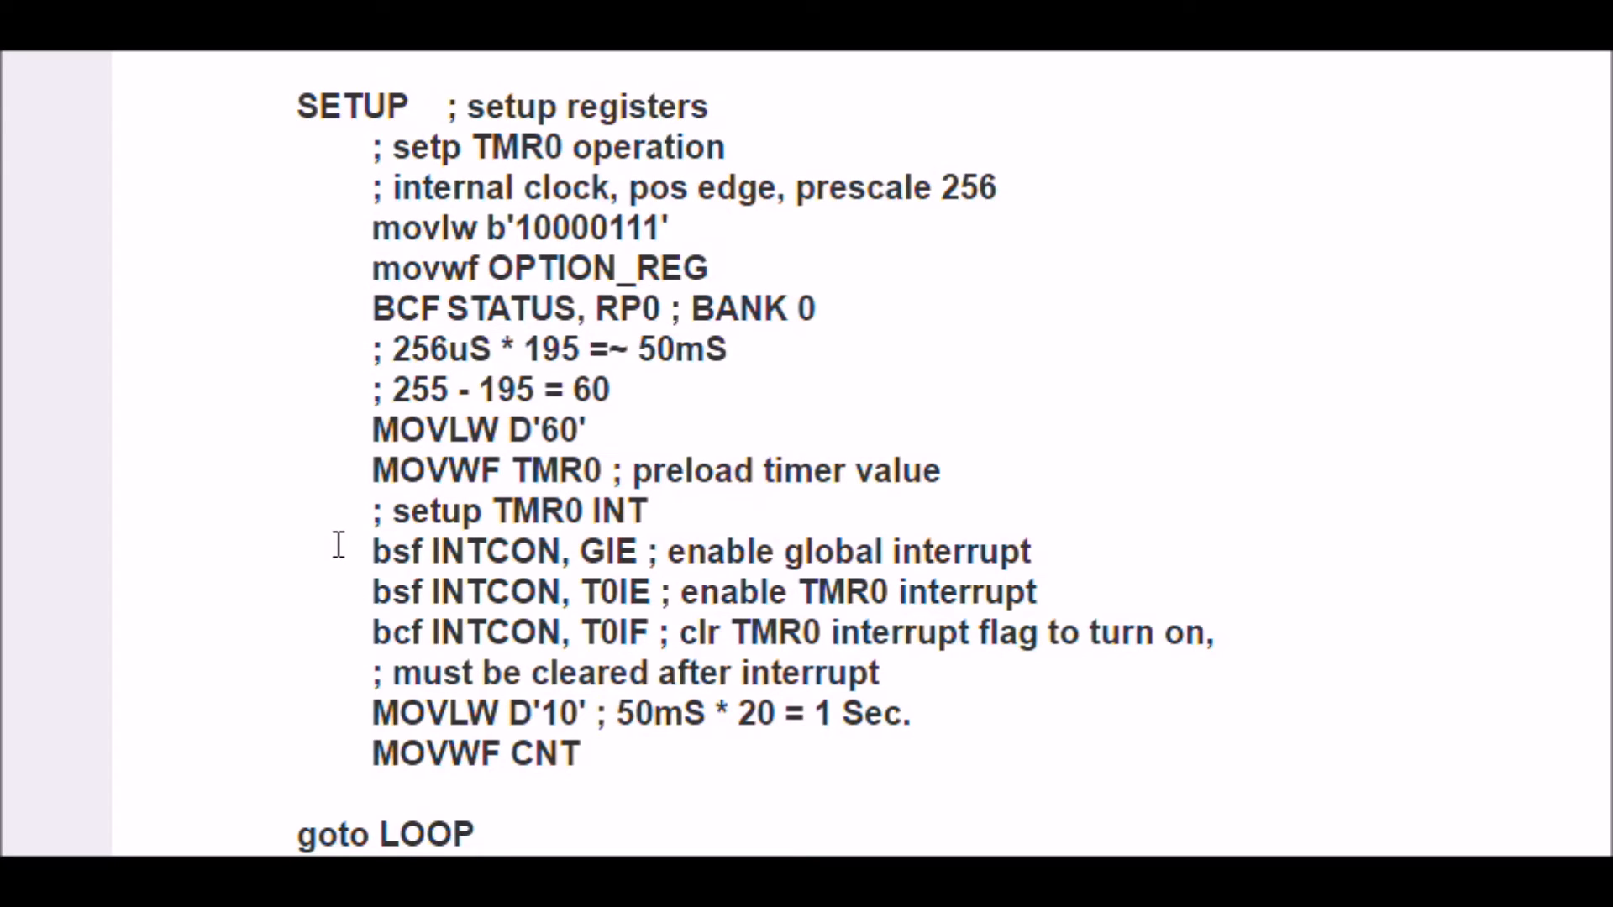
{"action": "mouse_move", "coordinate": [852, 602]}
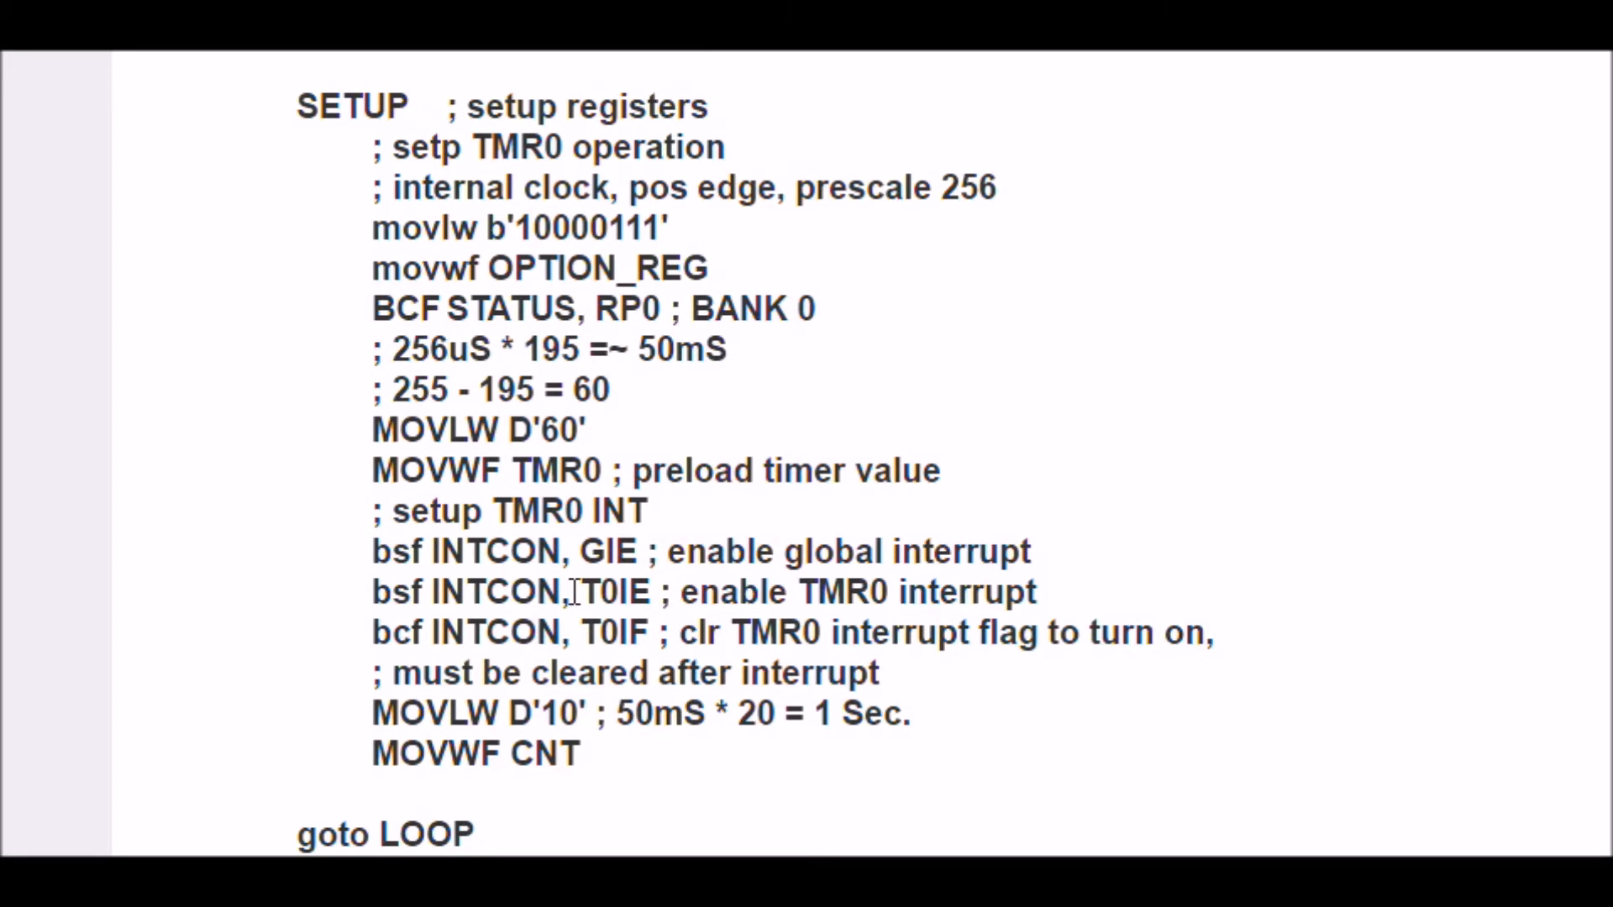
{"action": "mouse_move", "coordinate": [665, 592]}
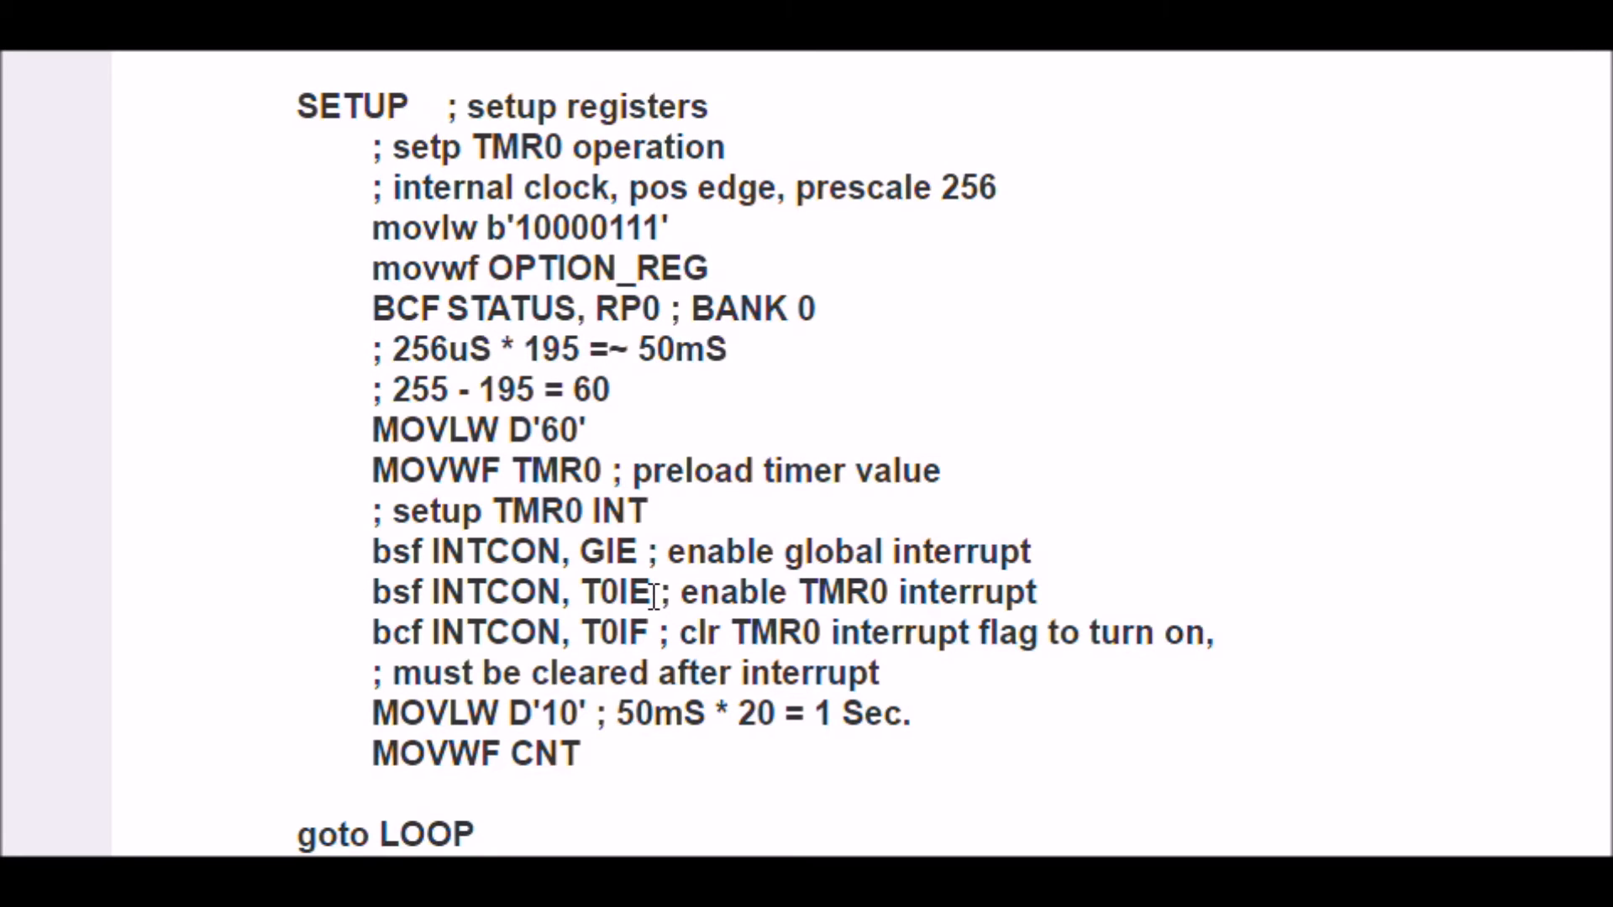
{"action": "mouse_move", "coordinate": [331, 643]}
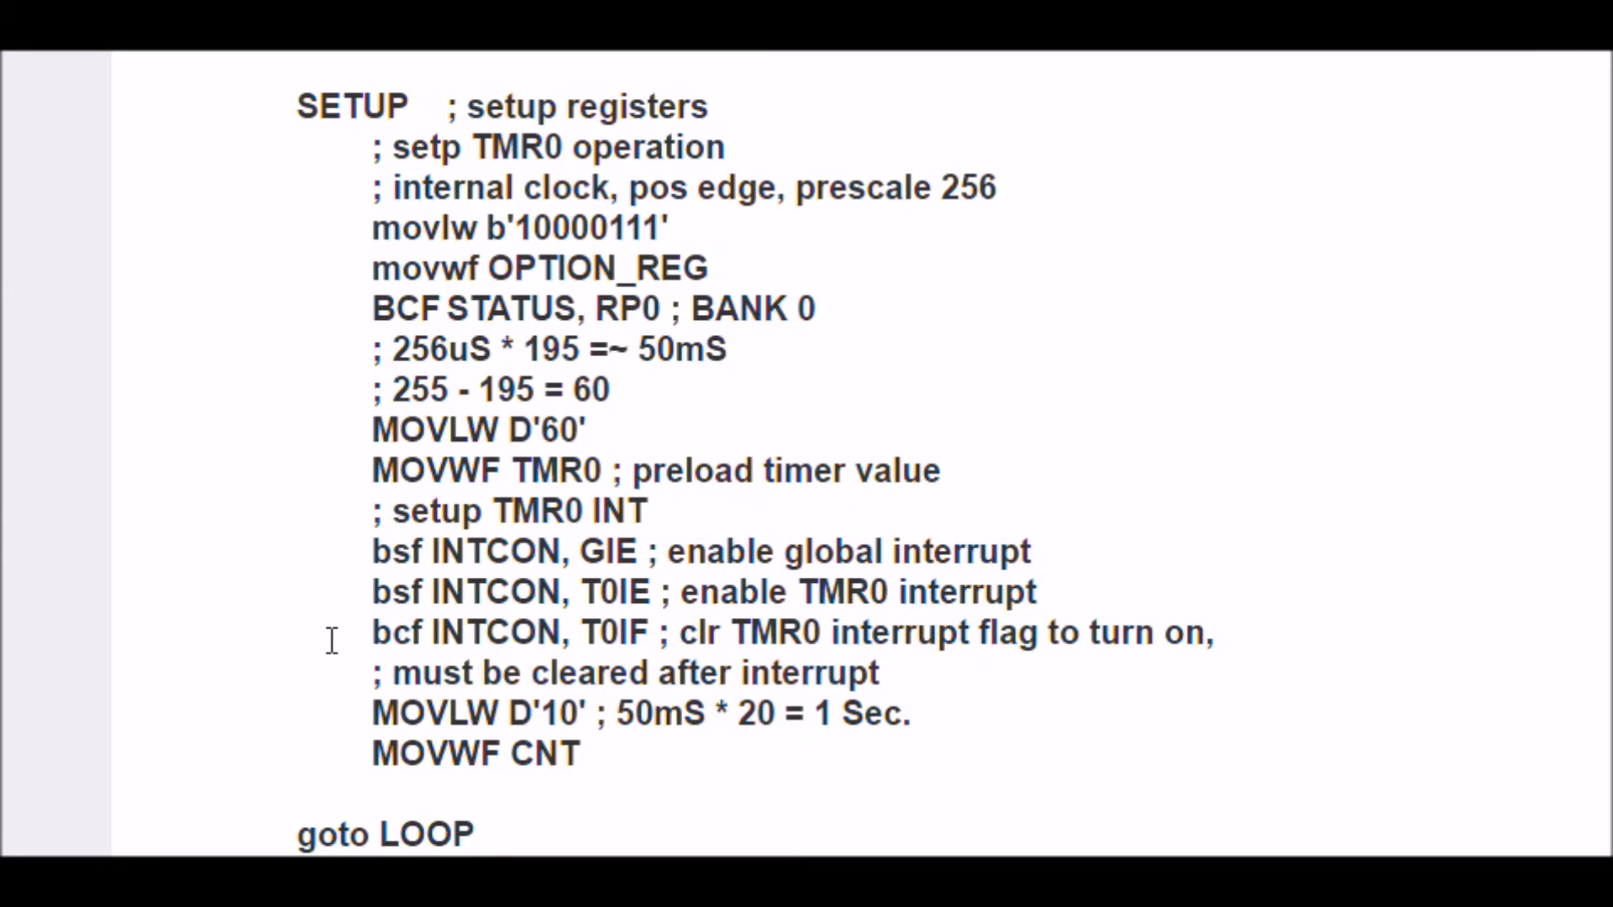
{"action": "mouse_move", "coordinate": [646, 618]}
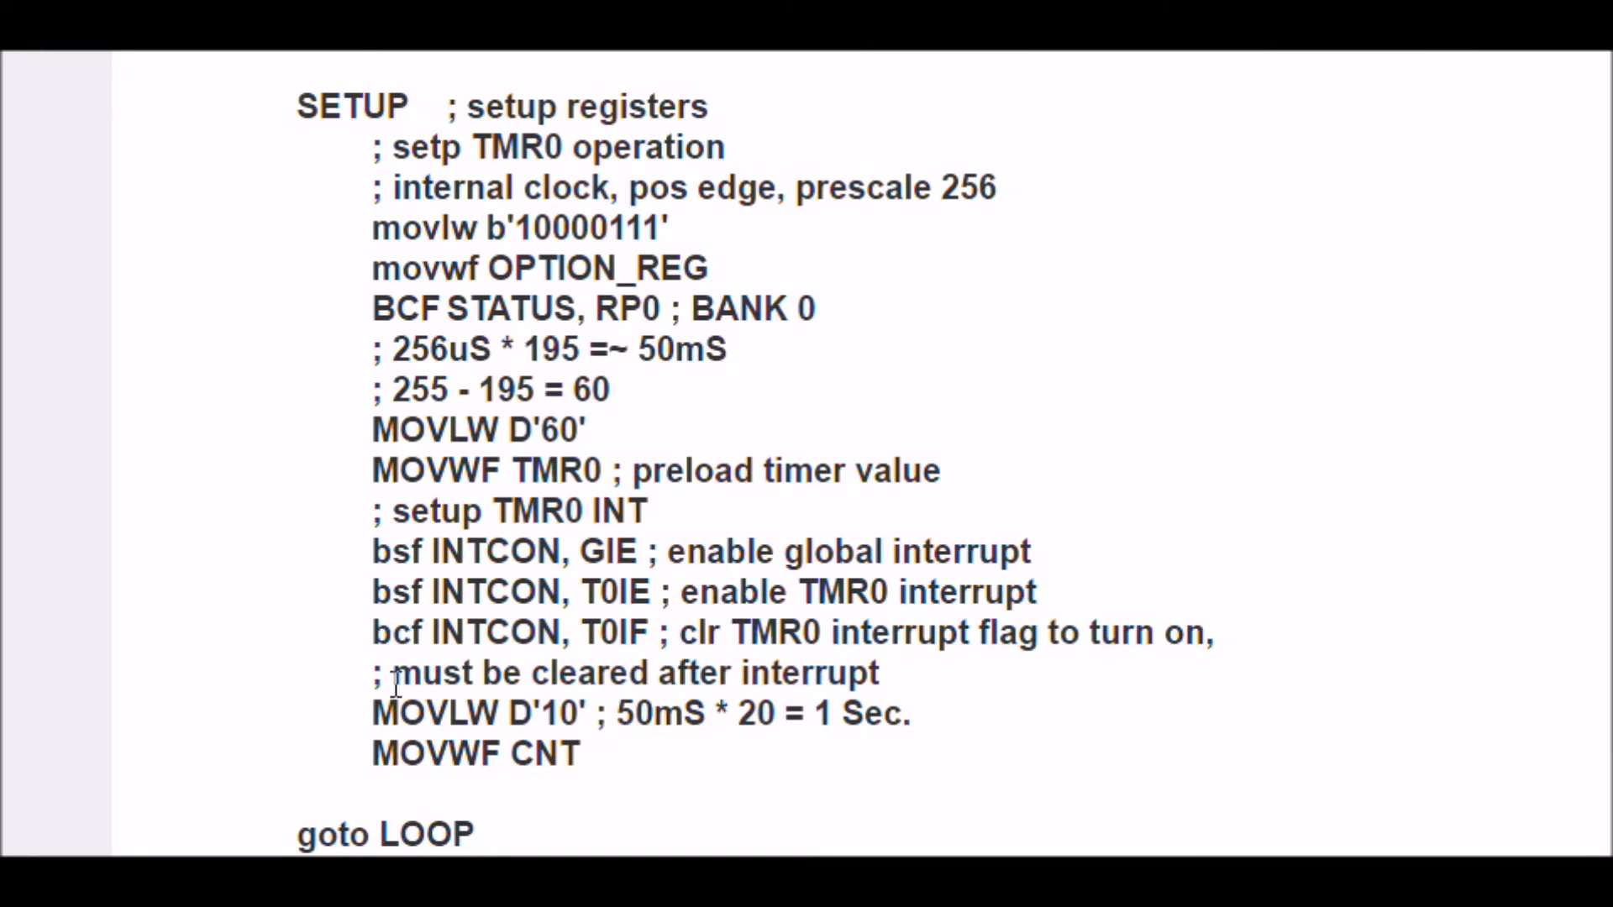
{"action": "mouse_move", "coordinate": [700, 713]}
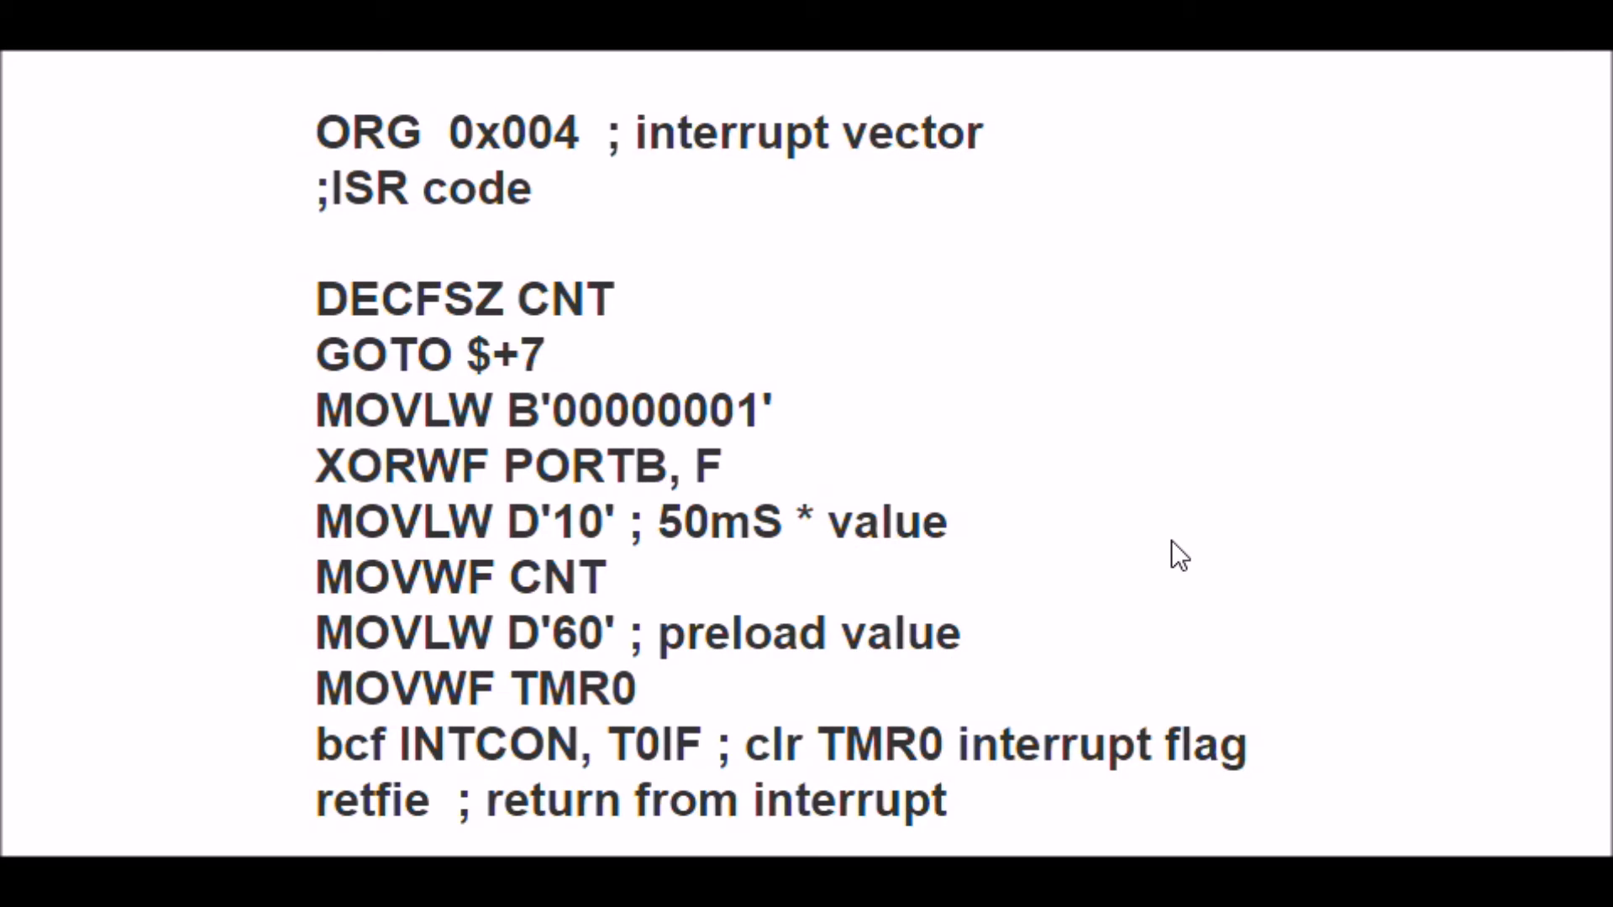
{"action": "mouse_move", "coordinate": [226, 272]}
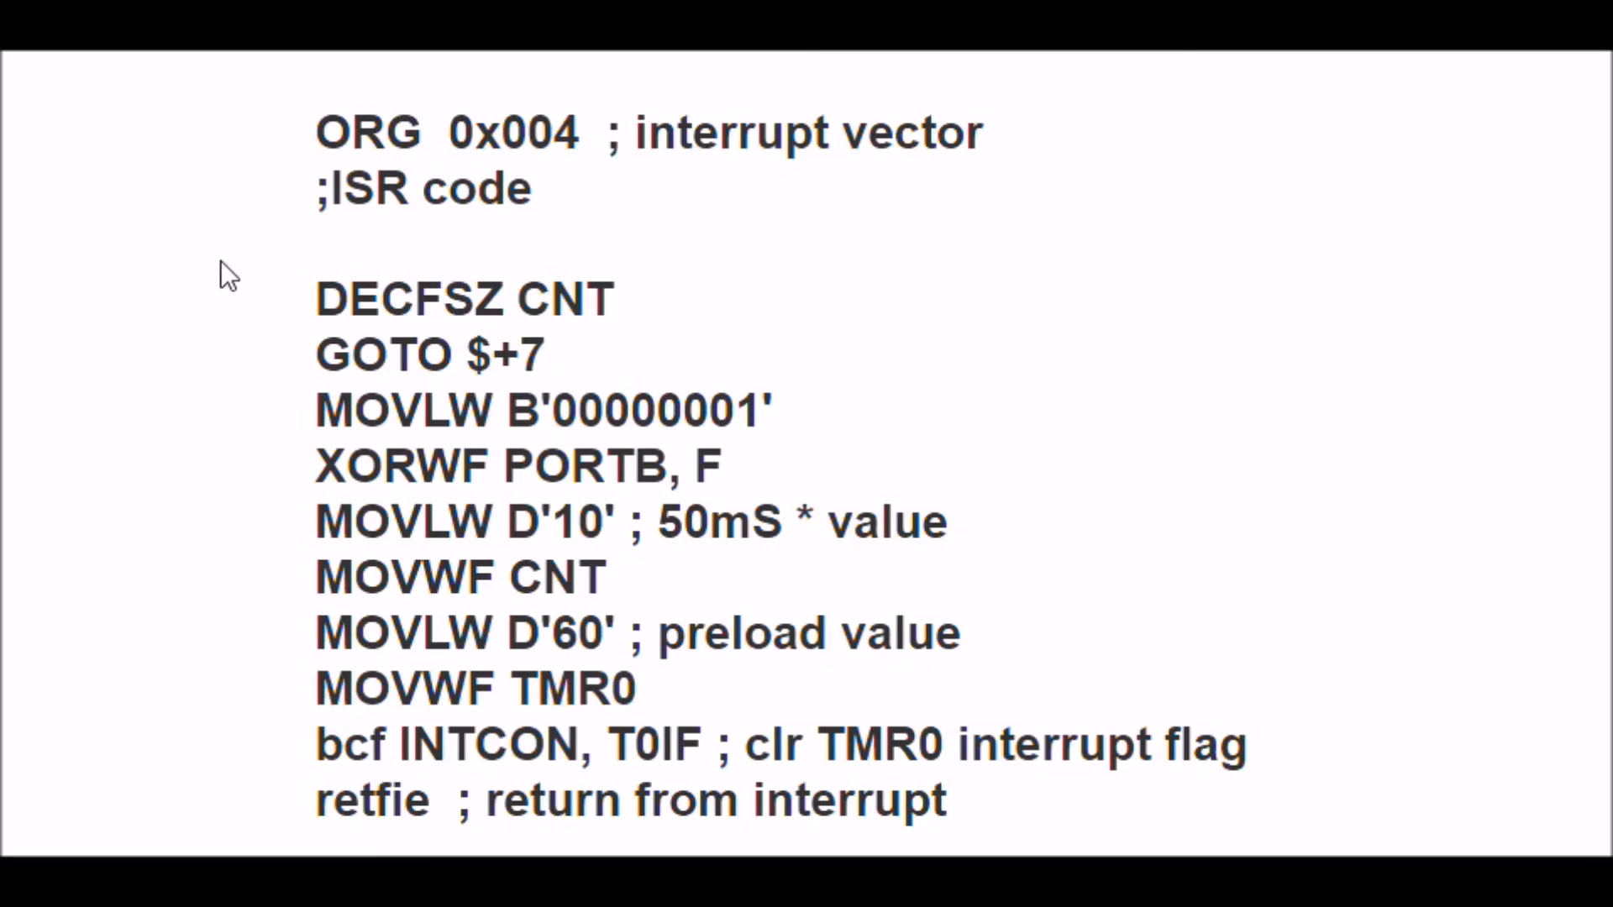
{"action": "mouse_move", "coordinate": [605, 286]}
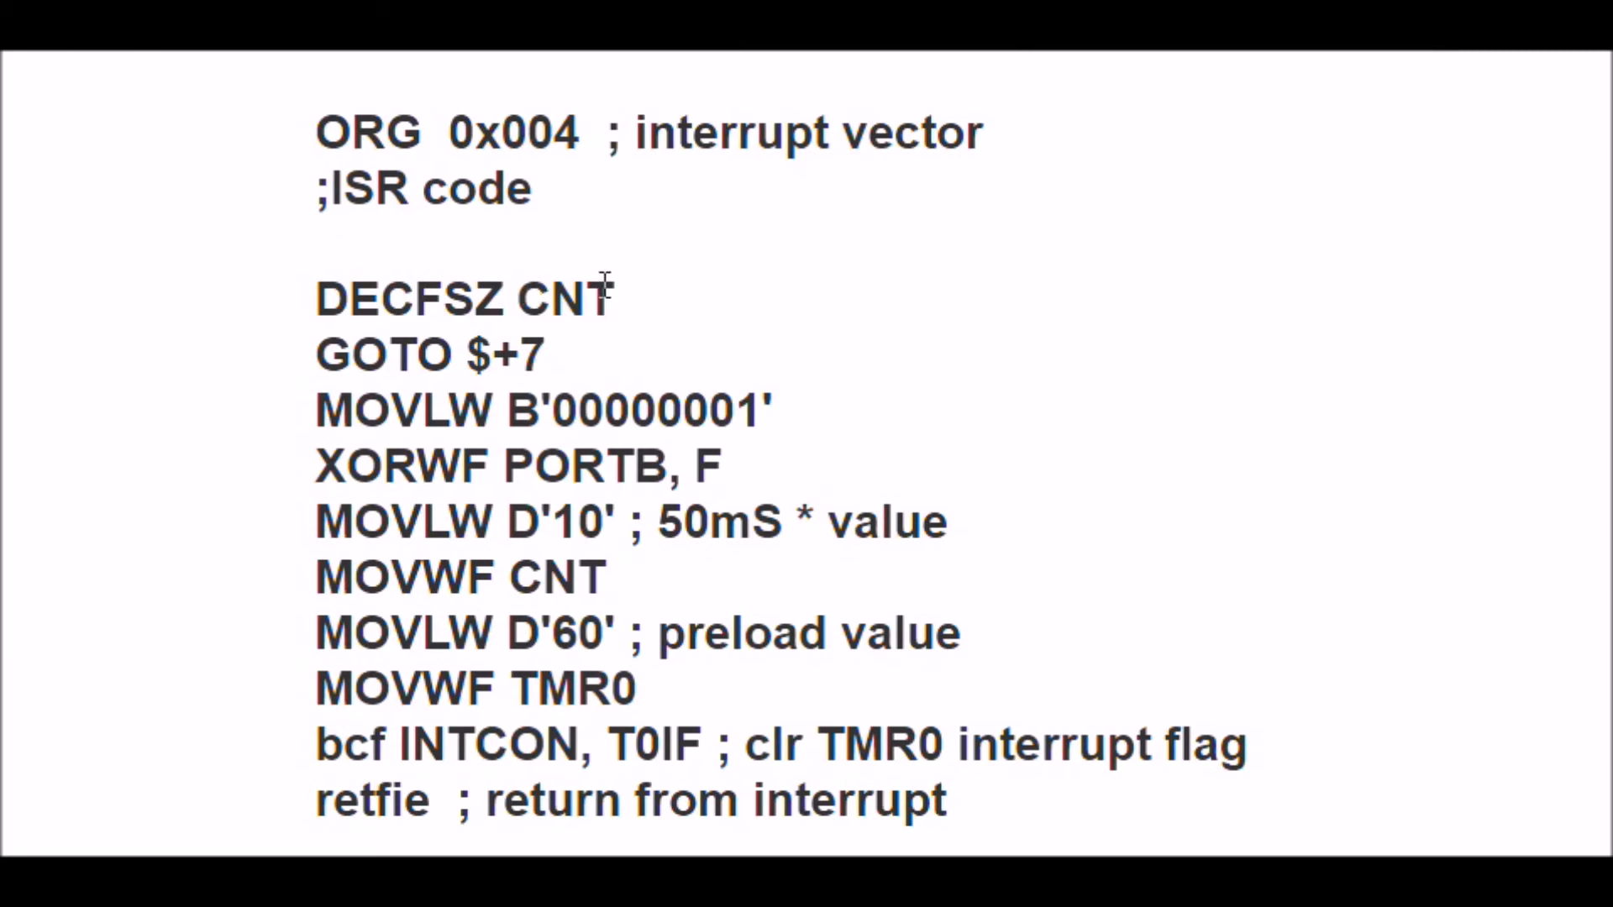
{"action": "mouse_move", "coordinate": [736, 283]}
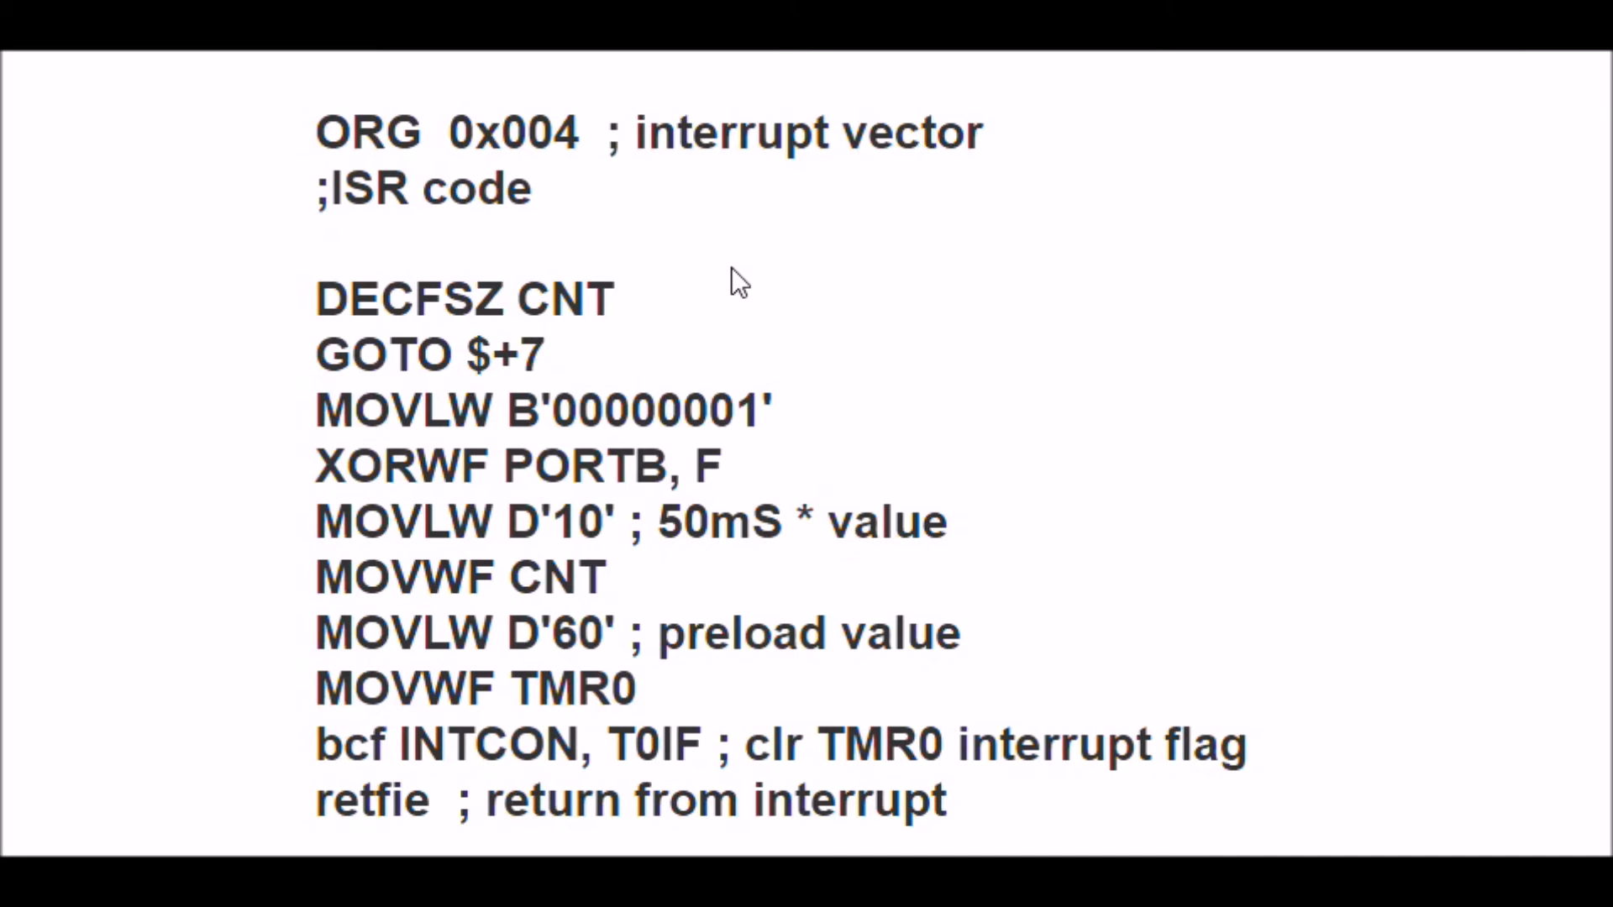
{"action": "mouse_move", "coordinate": [501, 294]}
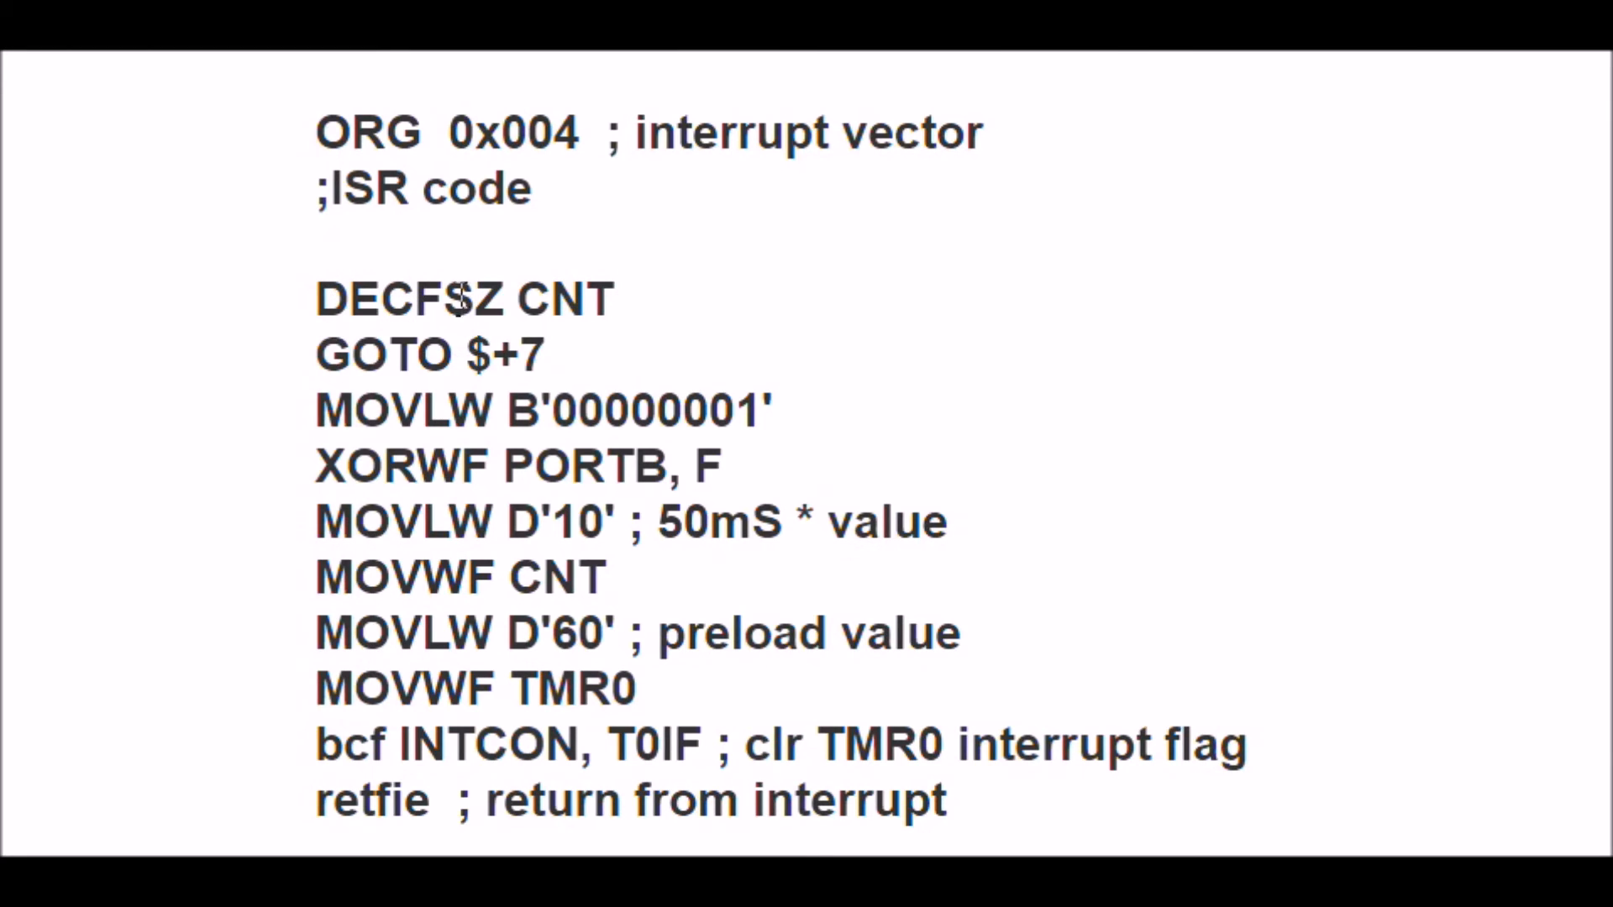
{"action": "mouse_move", "coordinate": [1273, 748]}
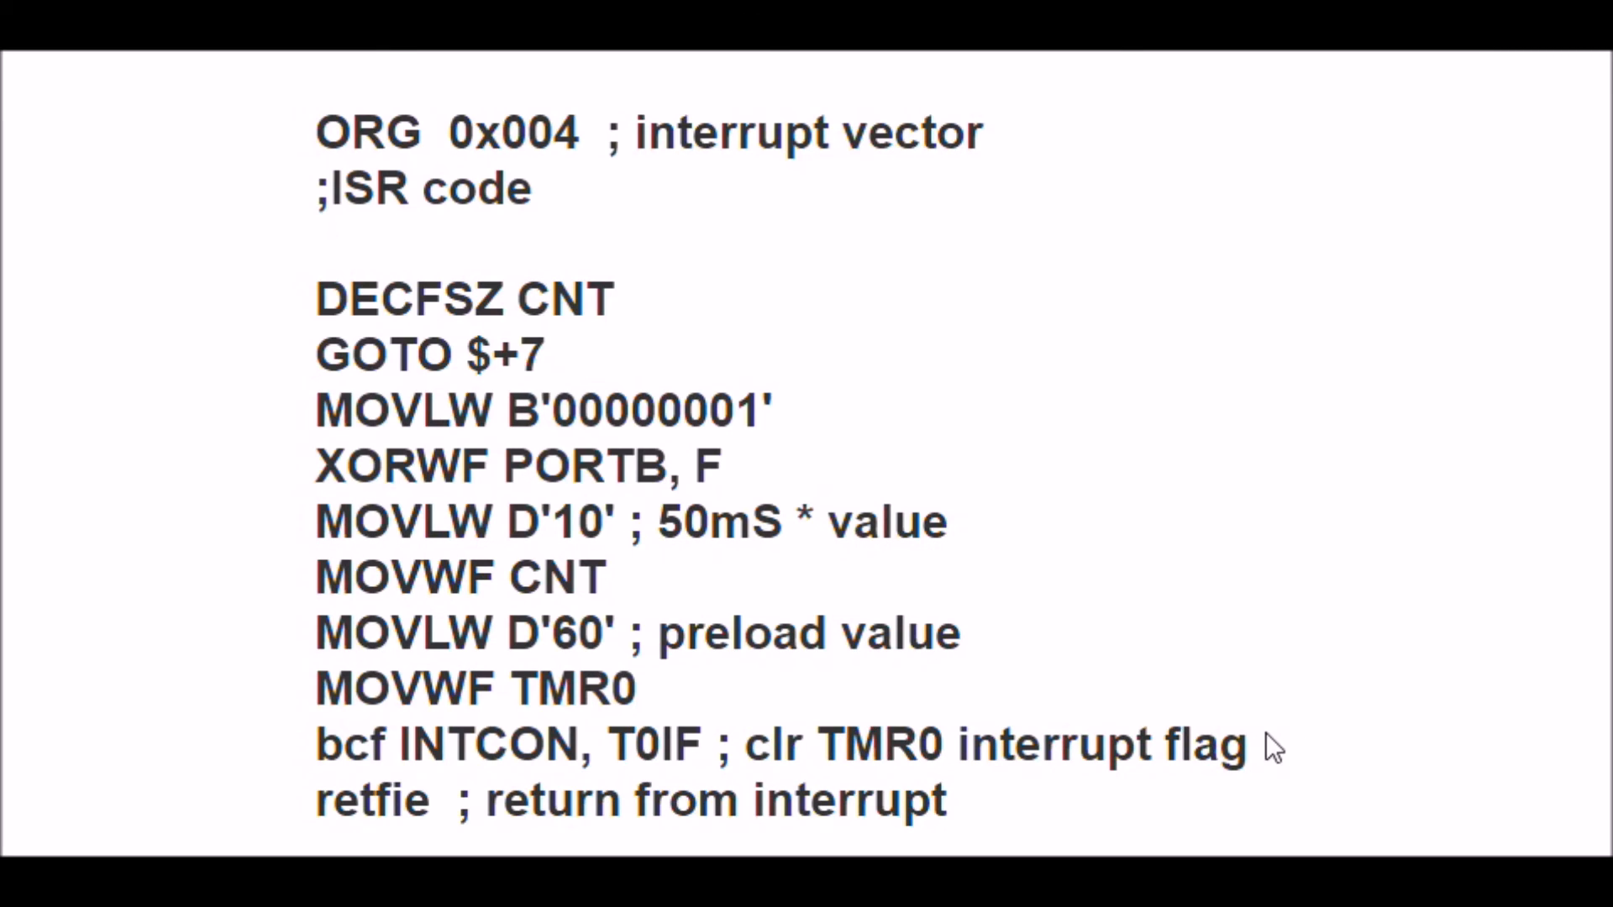
{"action": "mouse_move", "coordinate": [1261, 741]}
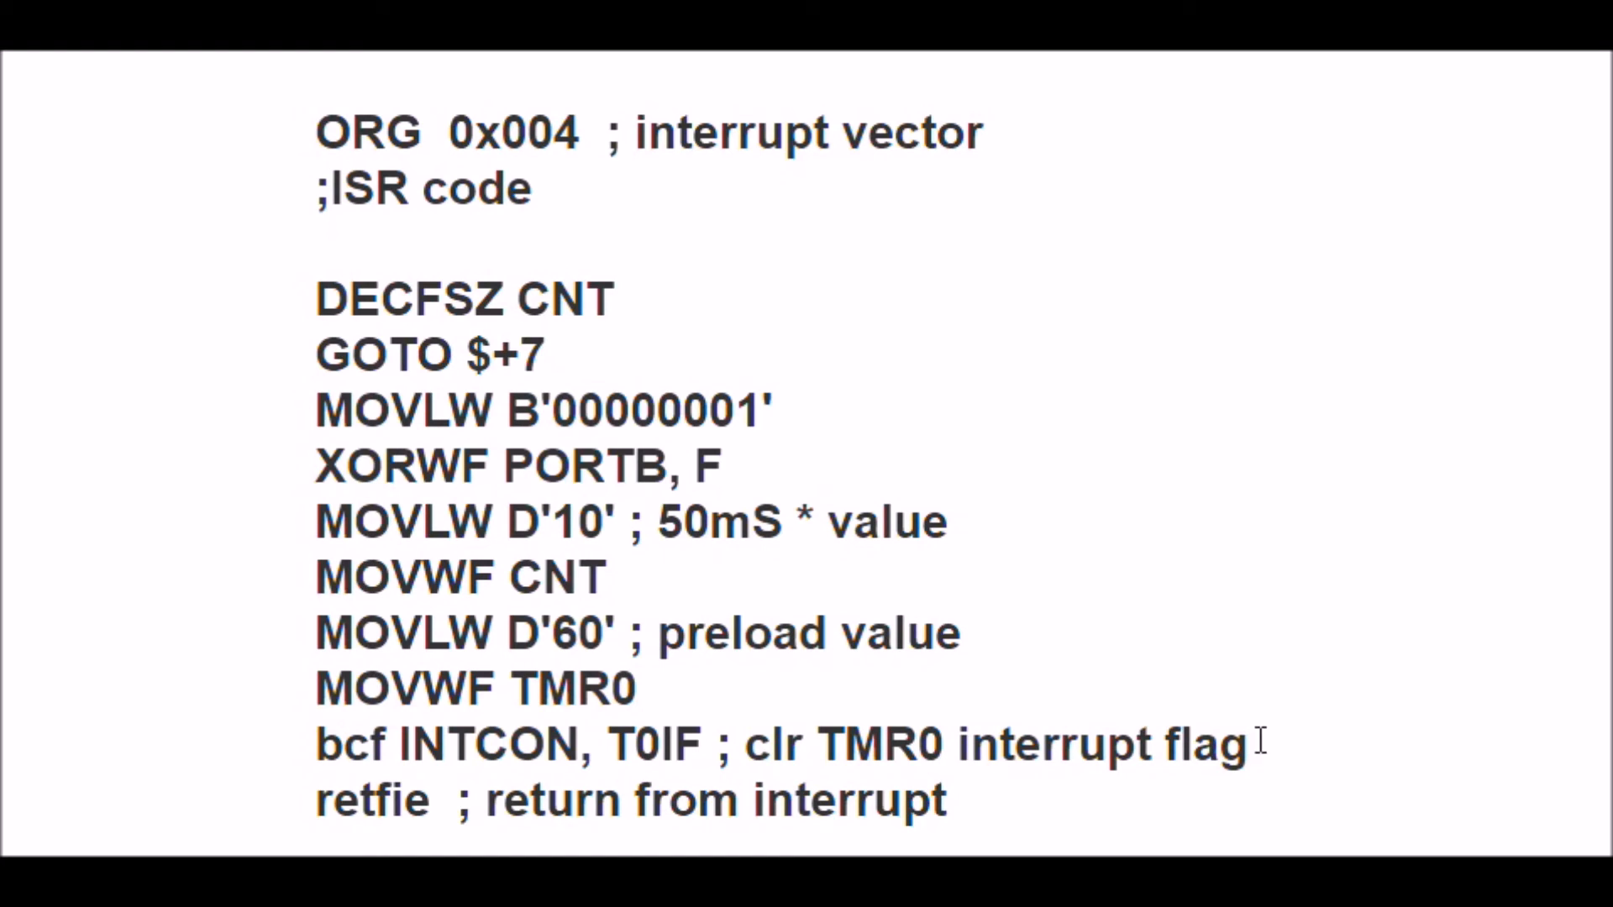
{"action": "mouse_move", "coordinate": [102, 710]}
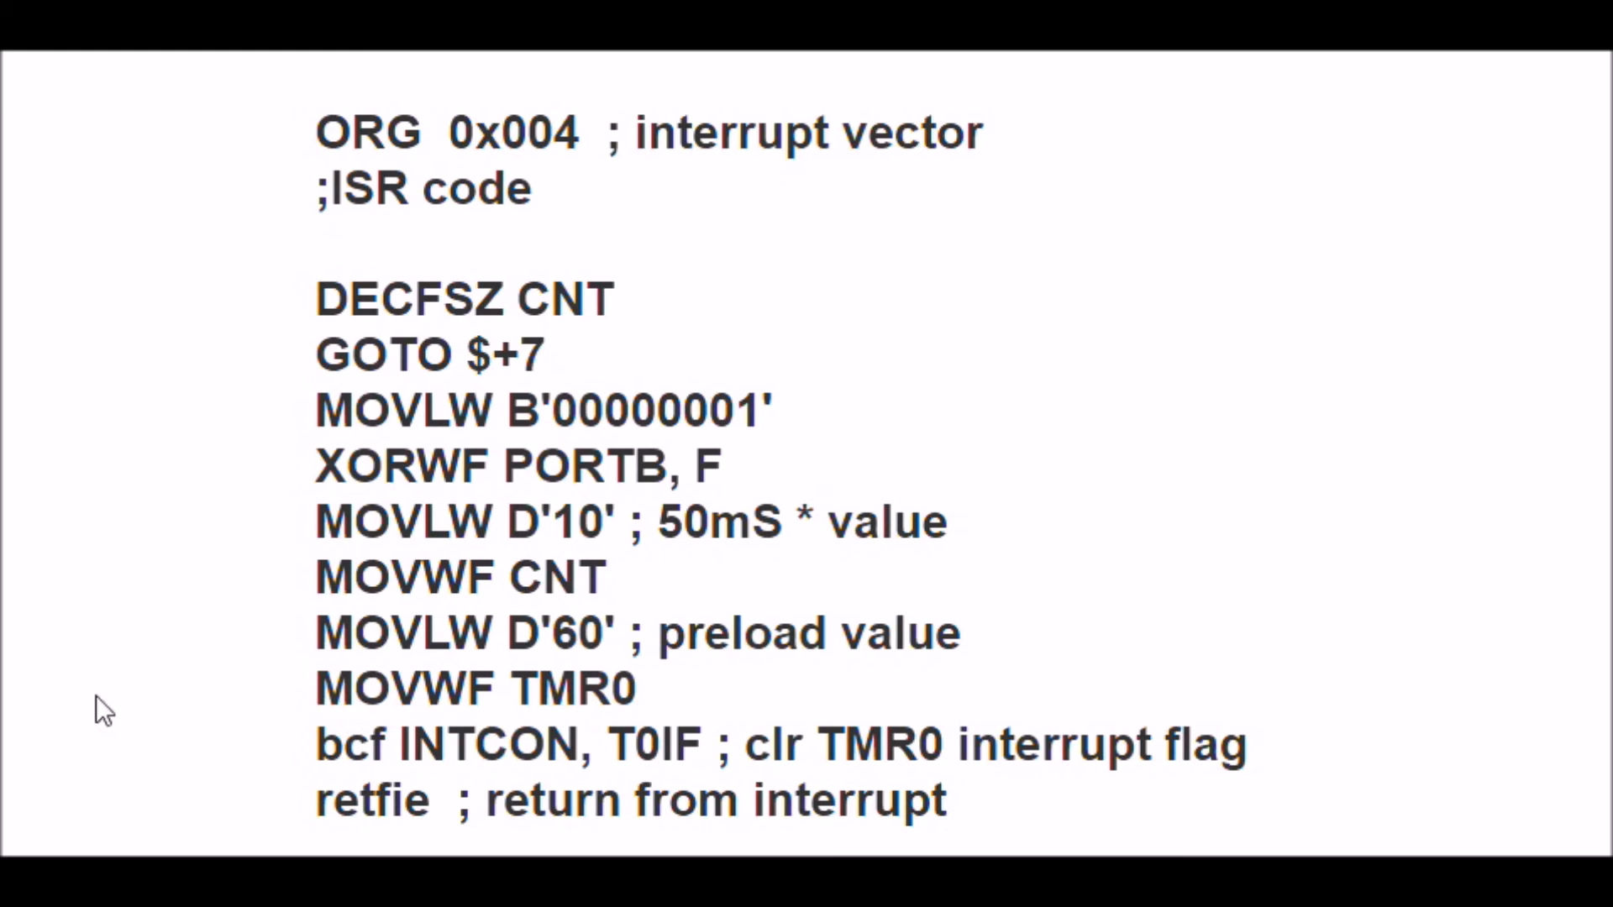
{"action": "mouse_move", "coordinate": [175, 134]}
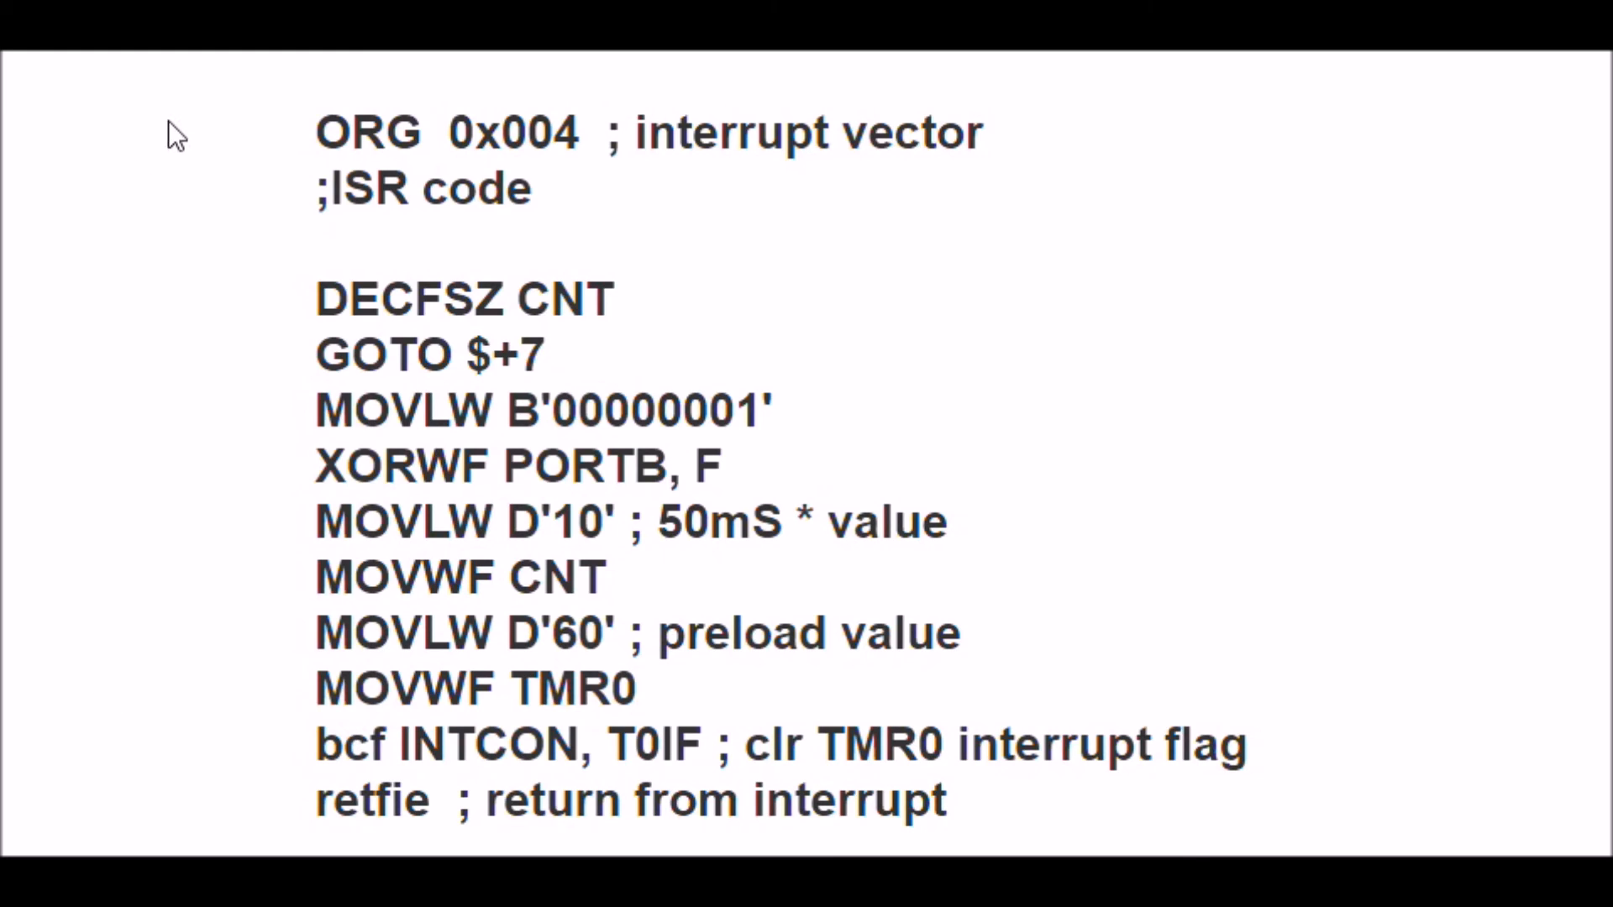
{"action": "mouse_move", "coordinate": [574, 360]}
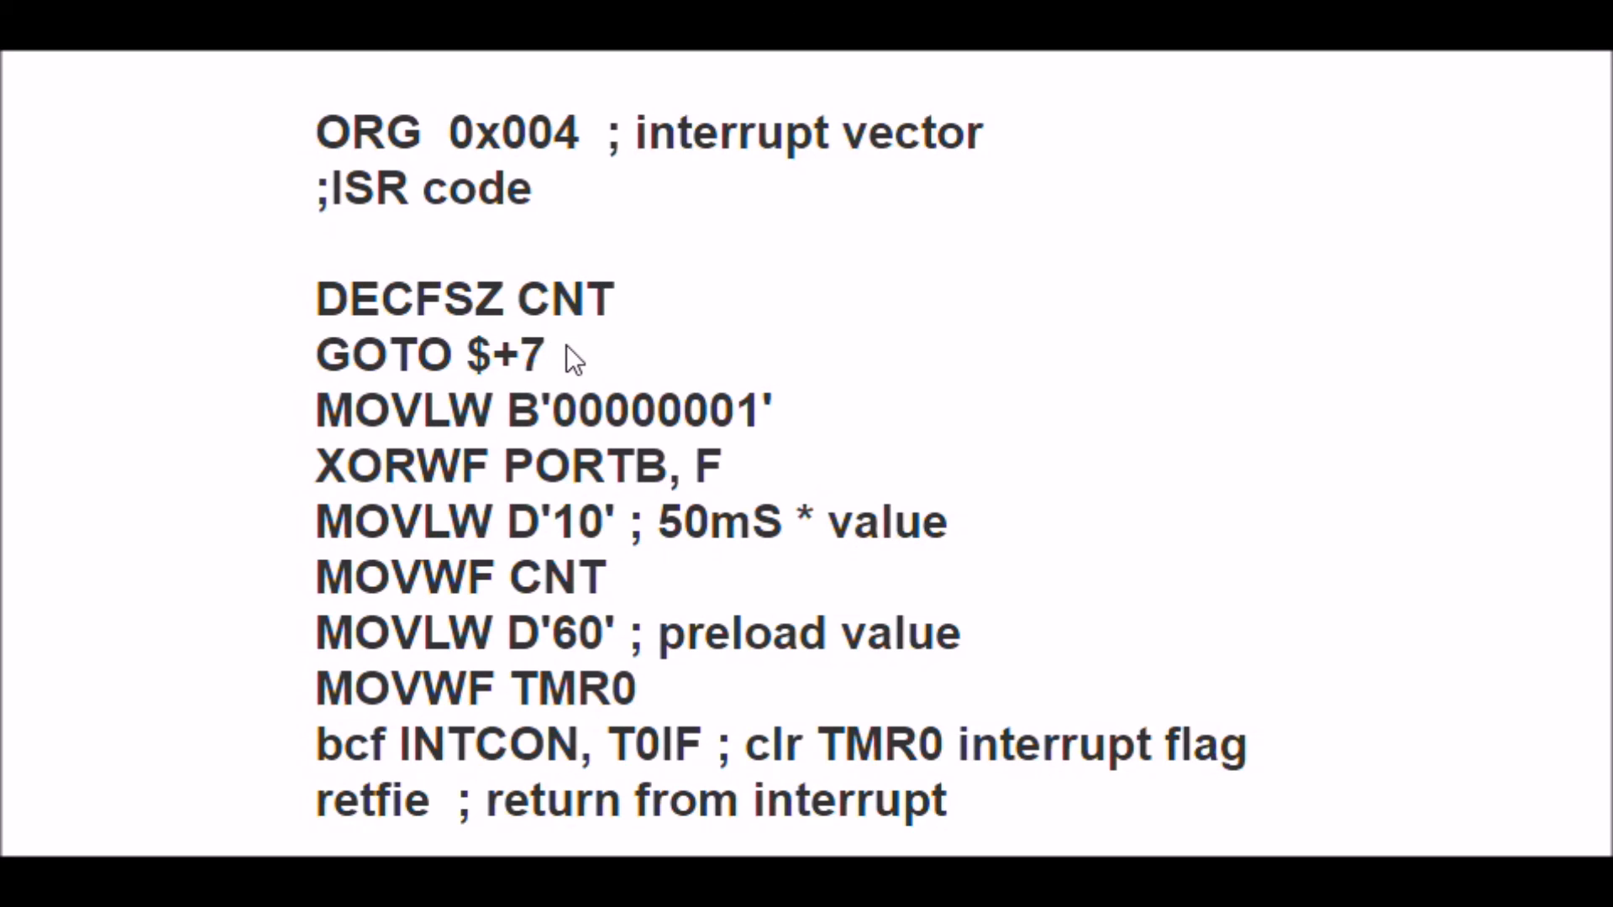
{"action": "mouse_move", "coordinate": [759, 461]}
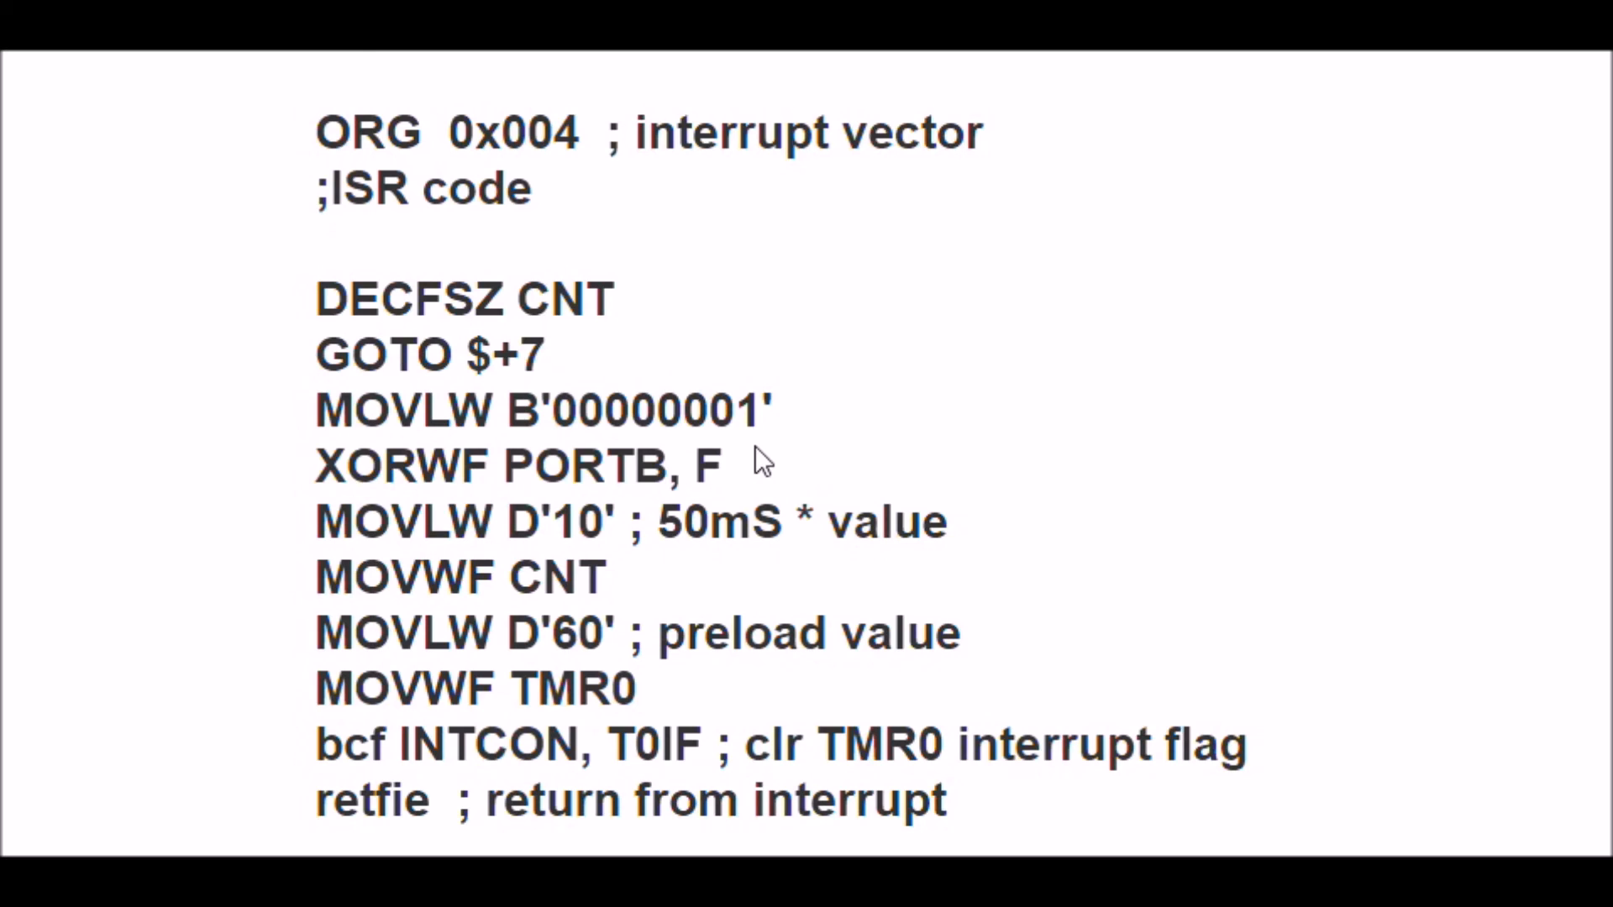
{"action": "mouse_move", "coordinate": [322, 523]}
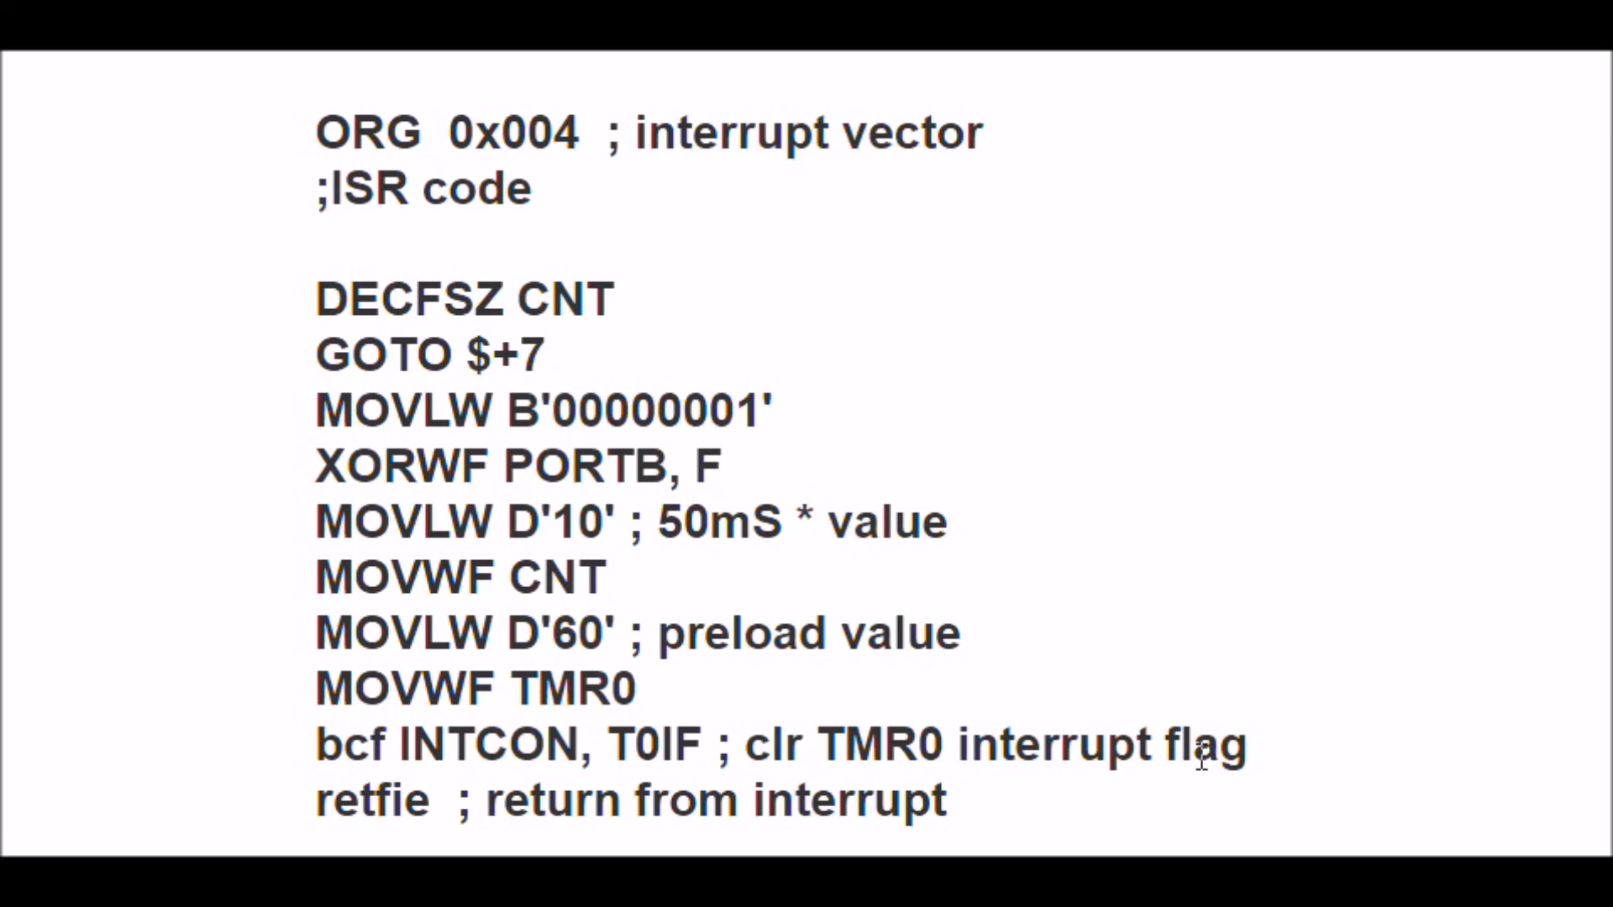
{"action": "mouse_move", "coordinate": [88, 607]}
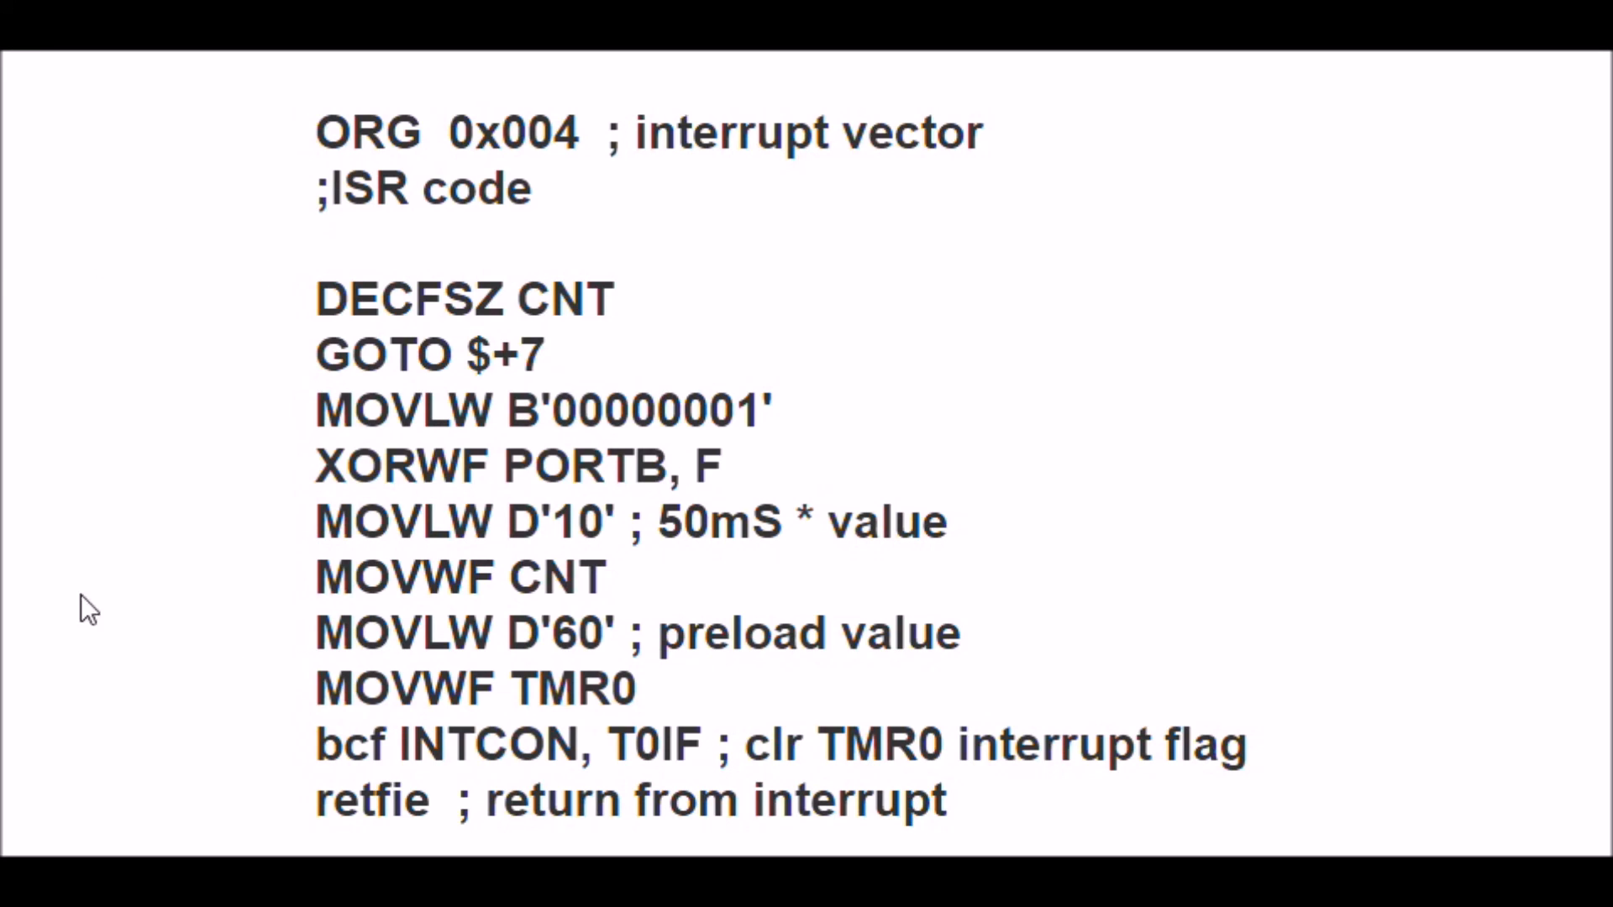